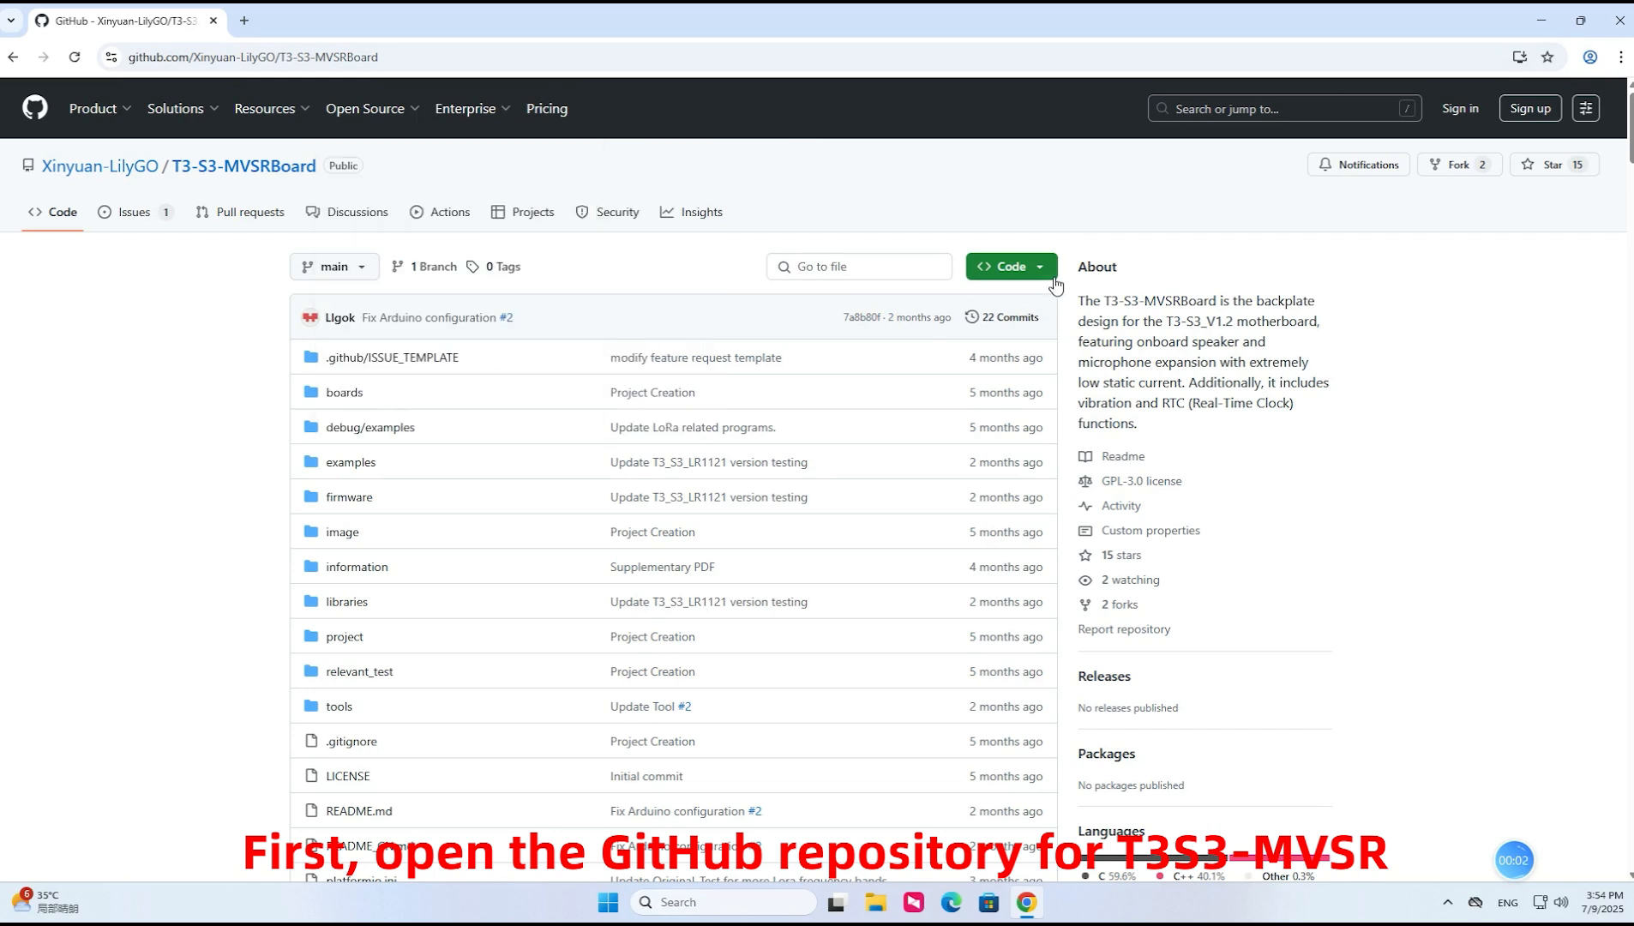
# Download the T3-S3-MVSRBoard repository from GitHub as a ZIP archive
pyautogui.click(1003, 265)
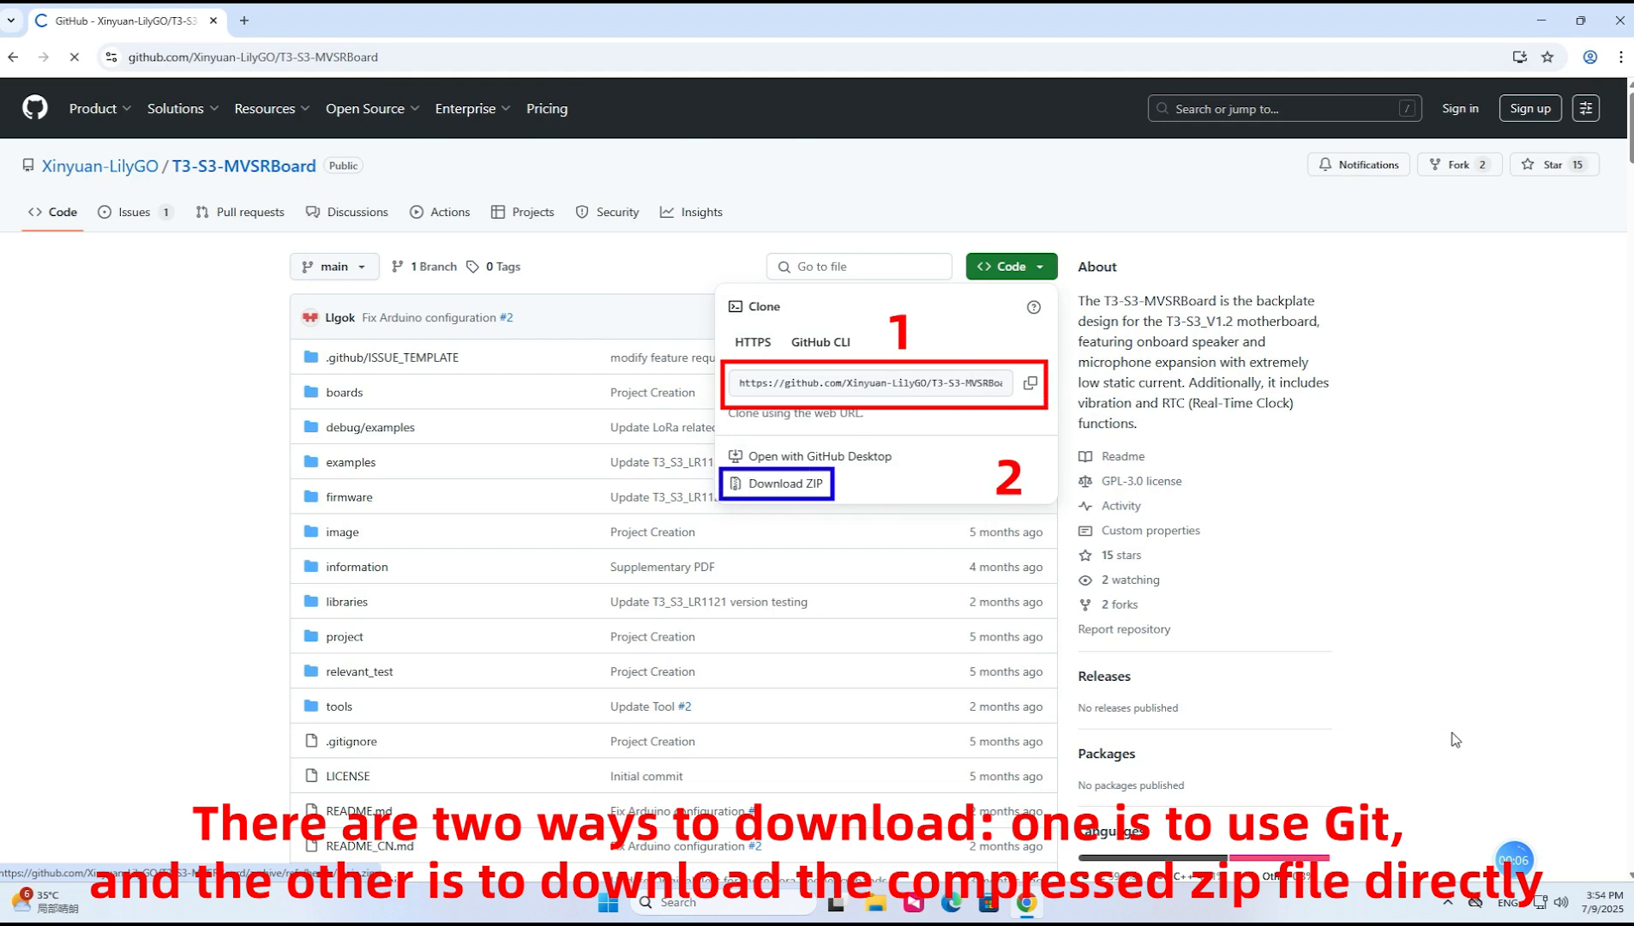
pyautogui.click(782, 484)
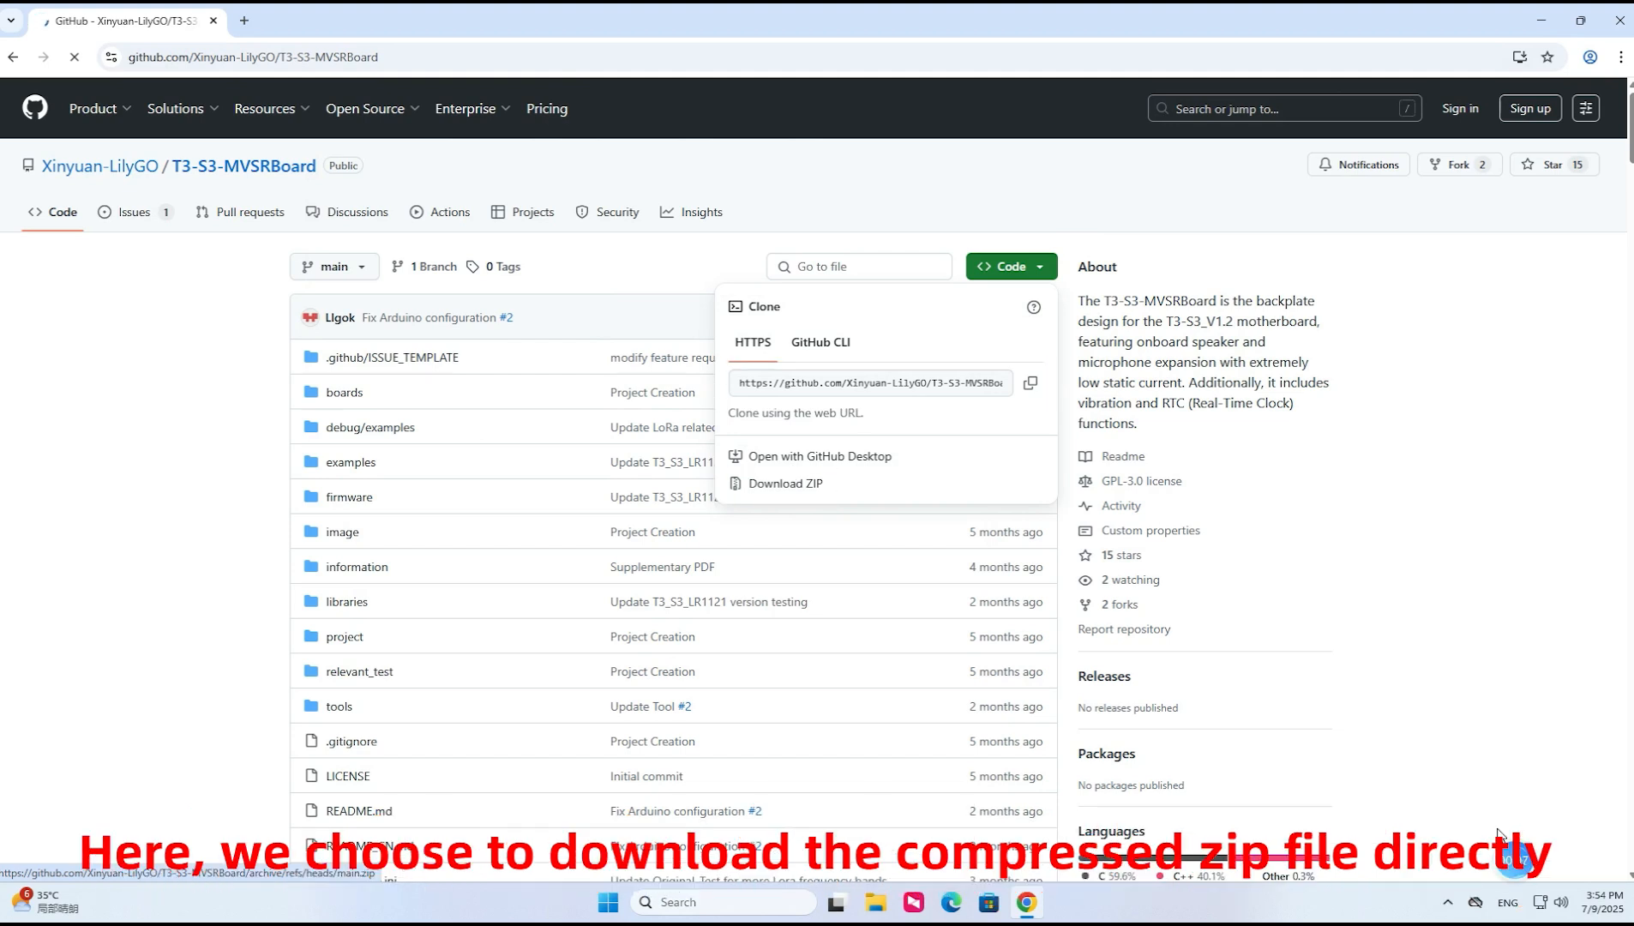
pyautogui.click(784, 483)
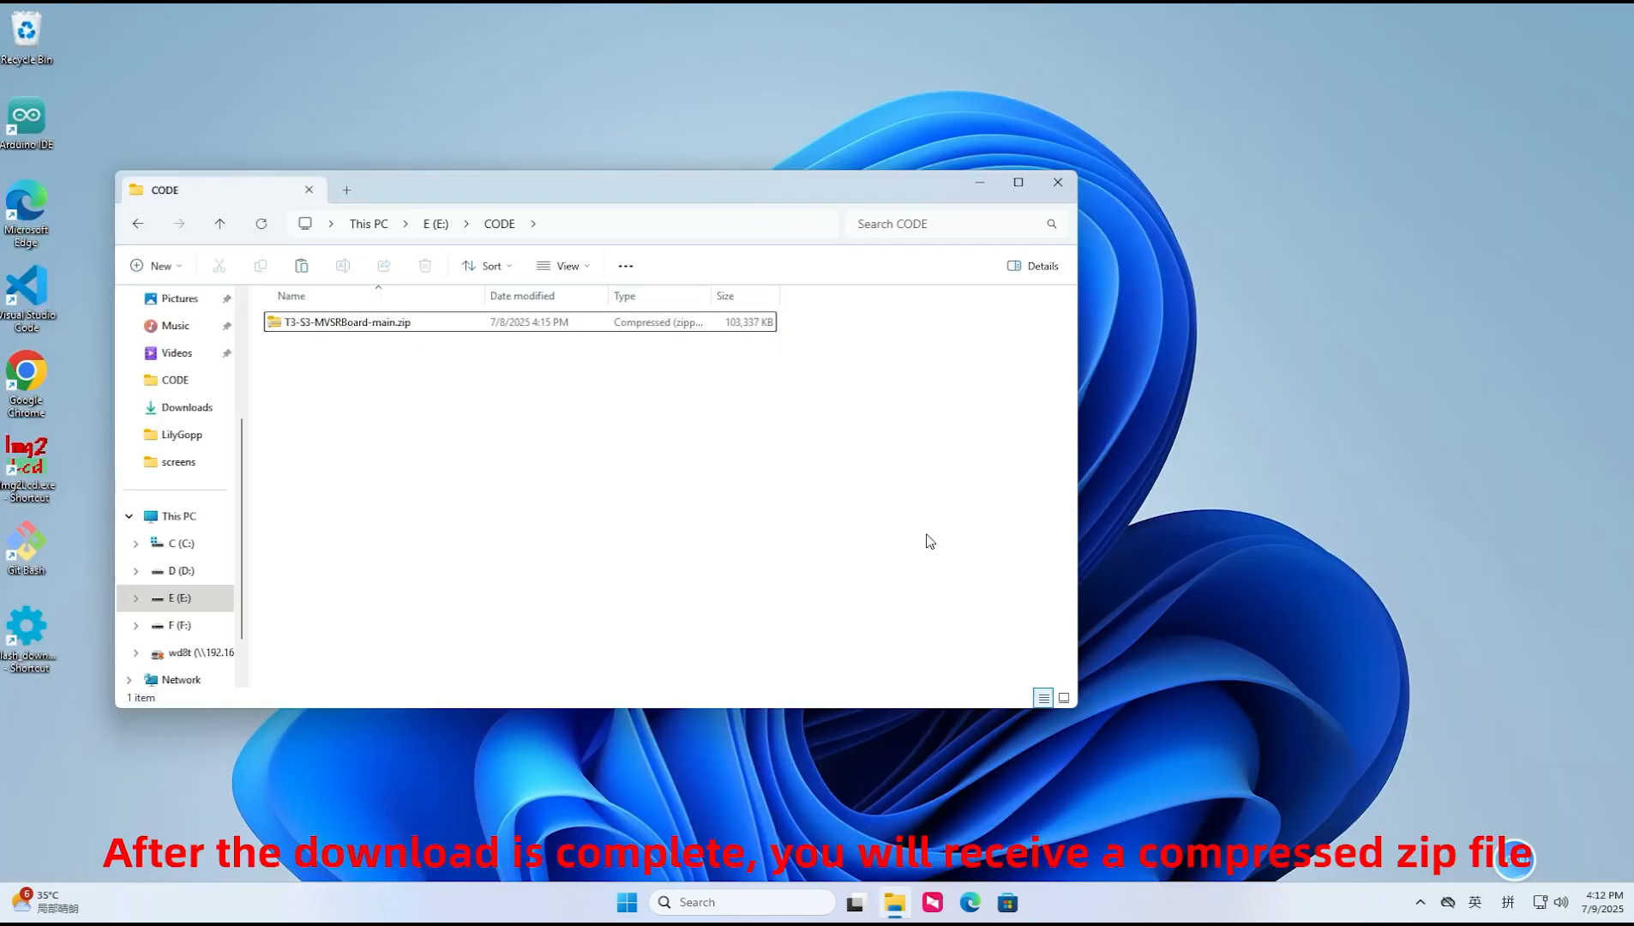
pyautogui.moveTo(345, 321)
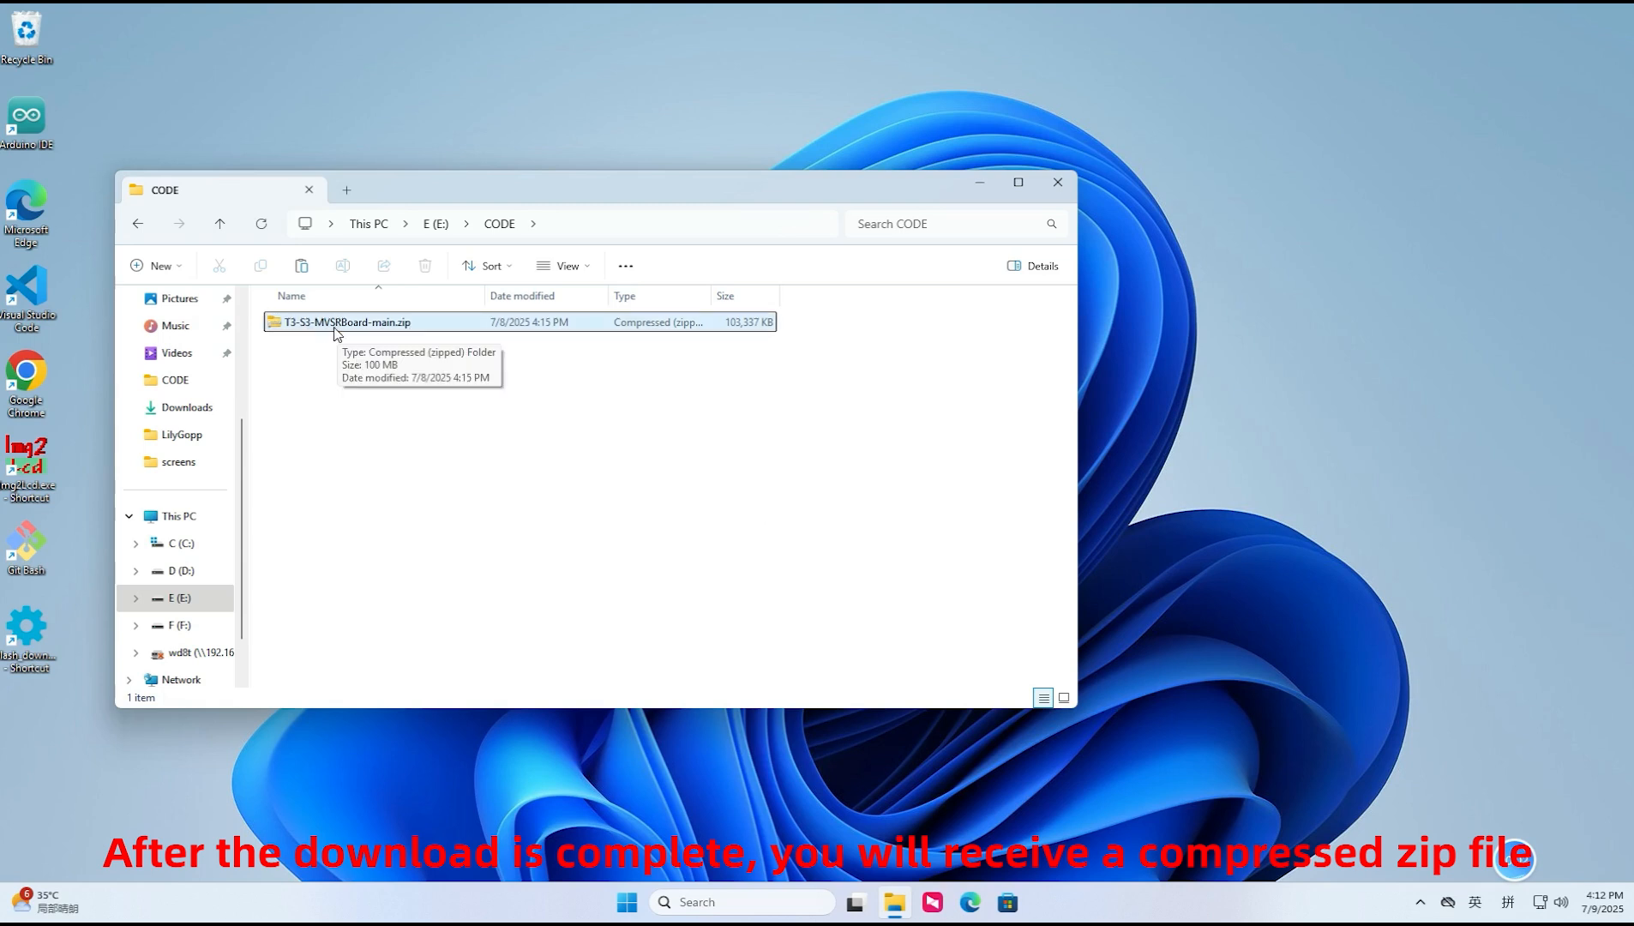
# Extract the repository zip into the suggested T3-S3-MVSRBoard-main folder in CODE
pyautogui.rightClick(344, 320)
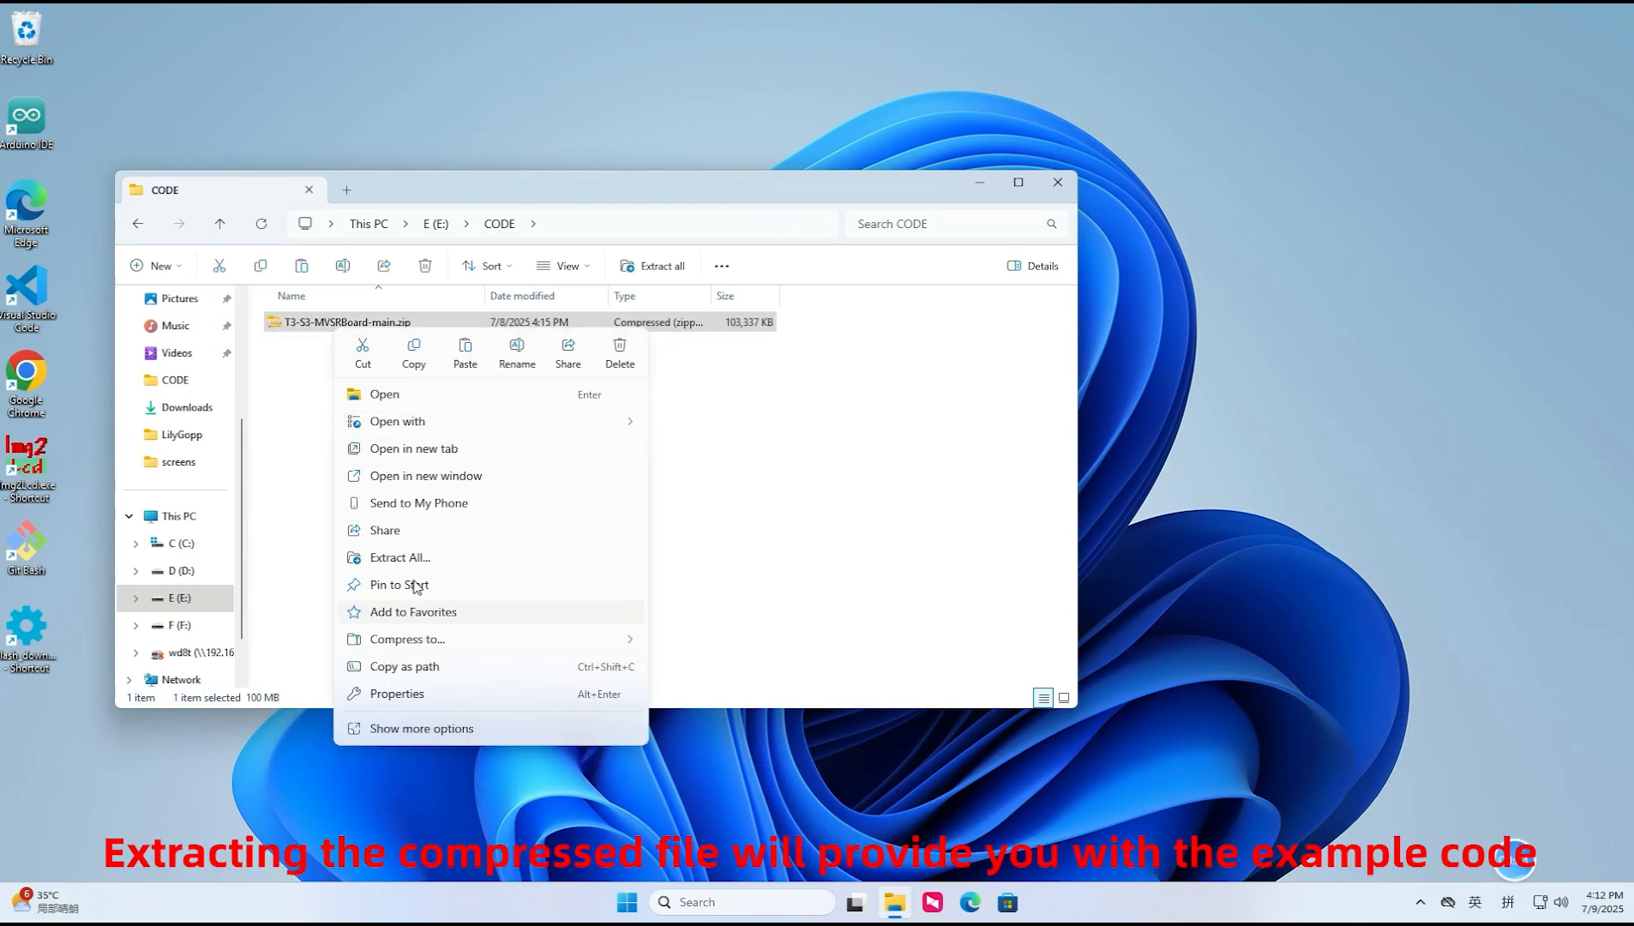
pyautogui.click(400, 557)
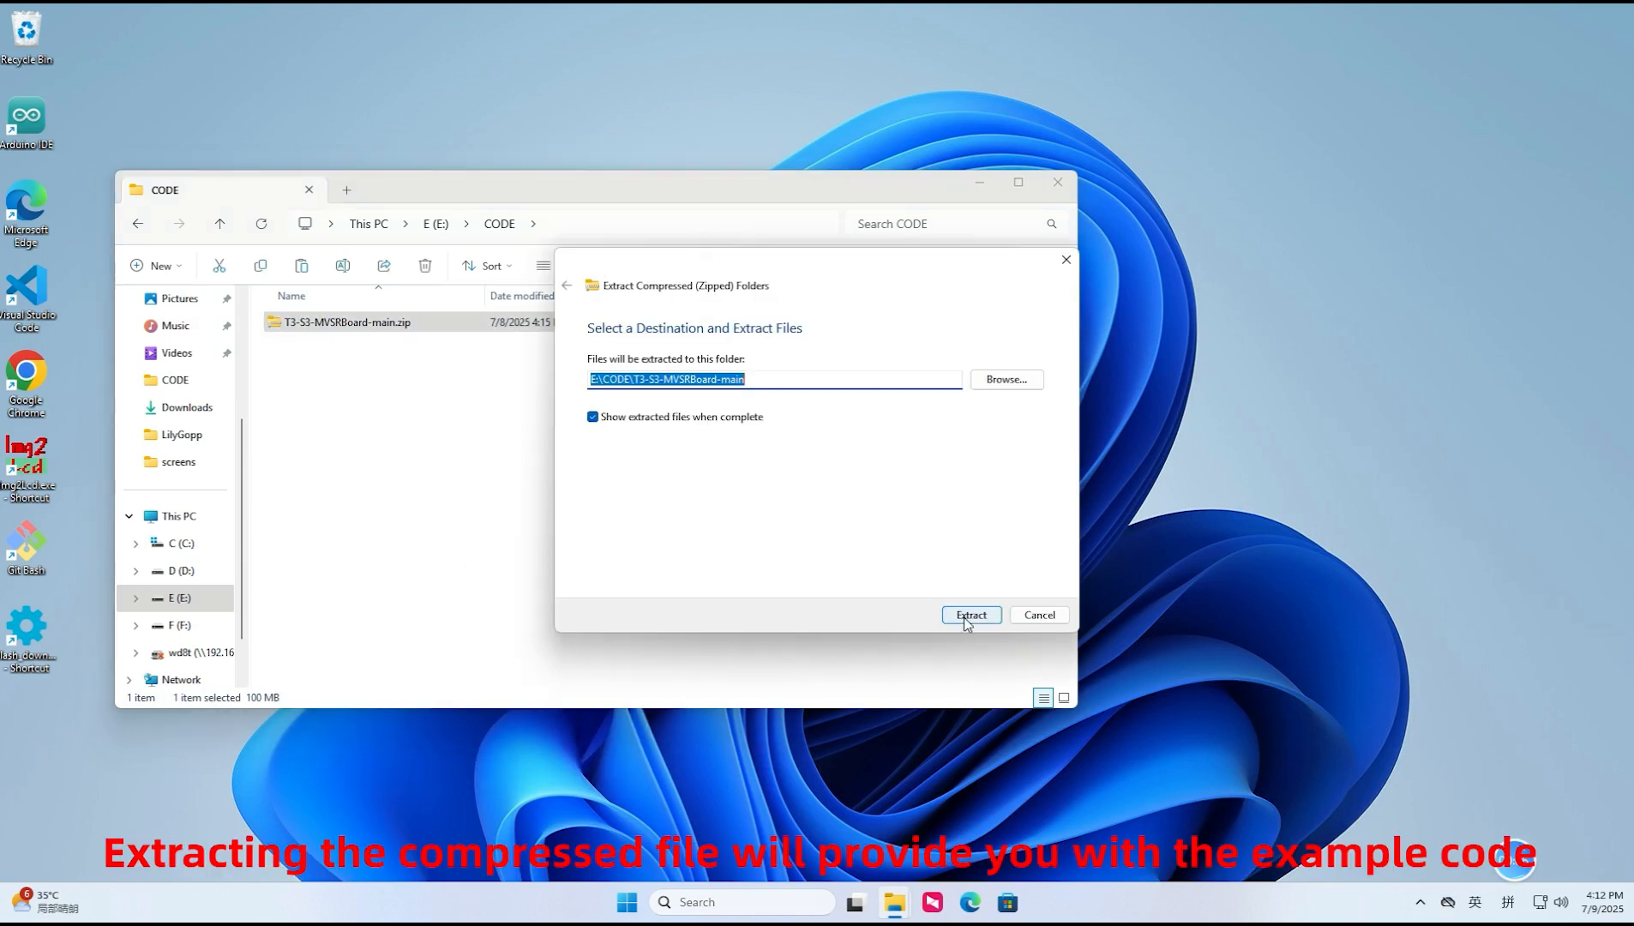
pyautogui.click(969, 614)
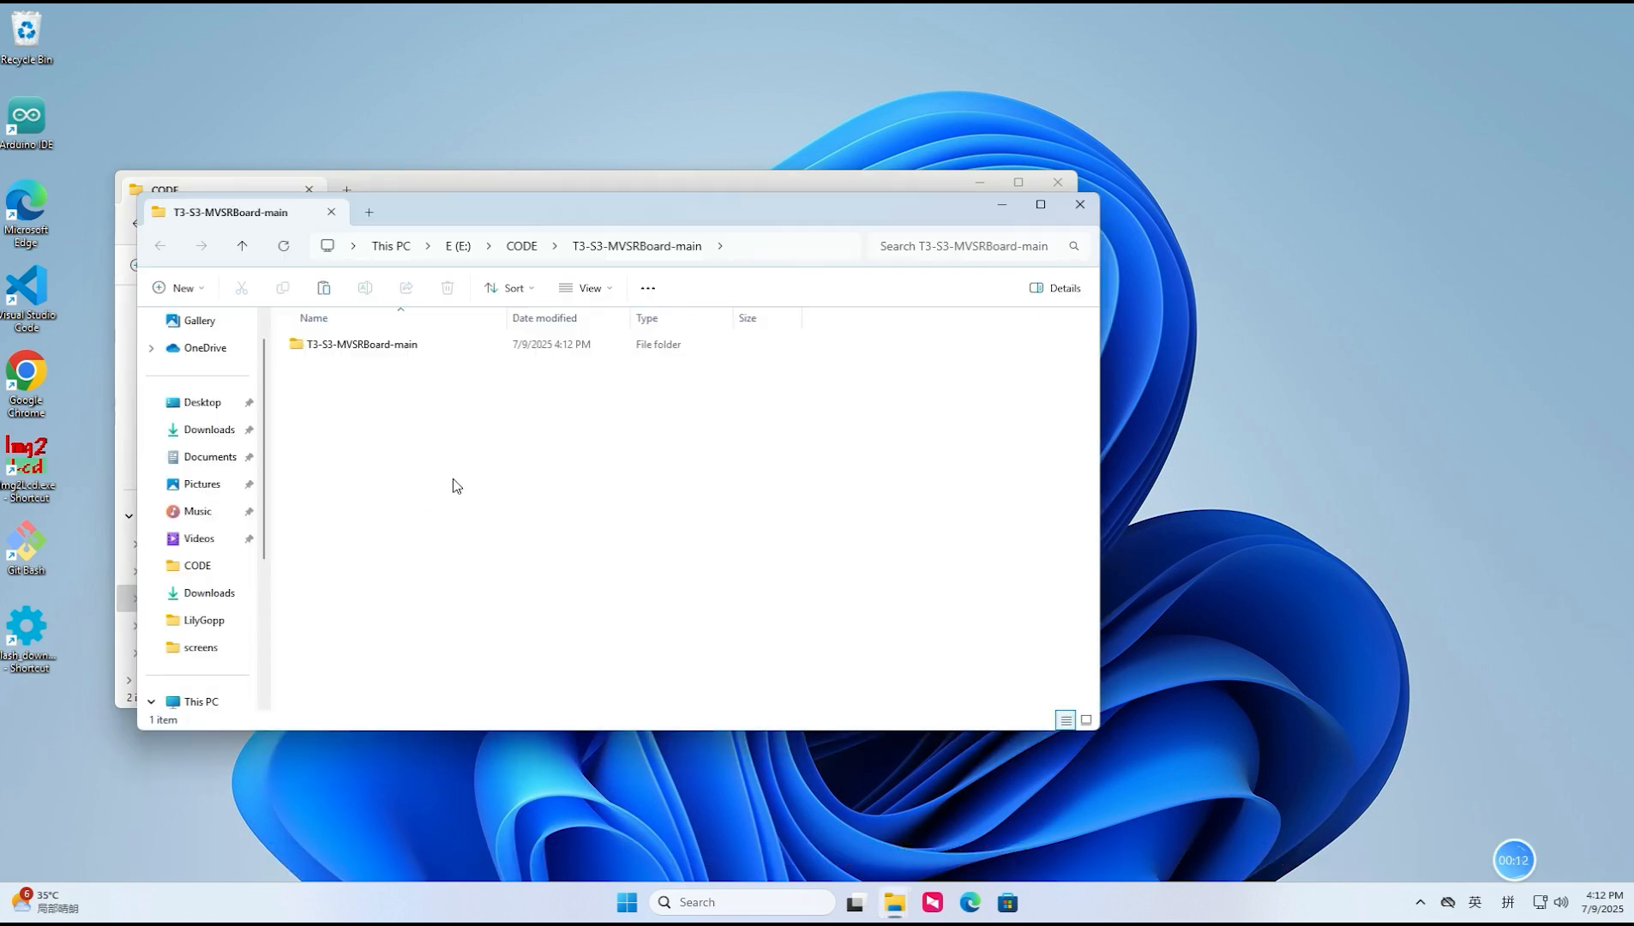
pyautogui.doubleClick(360, 345)
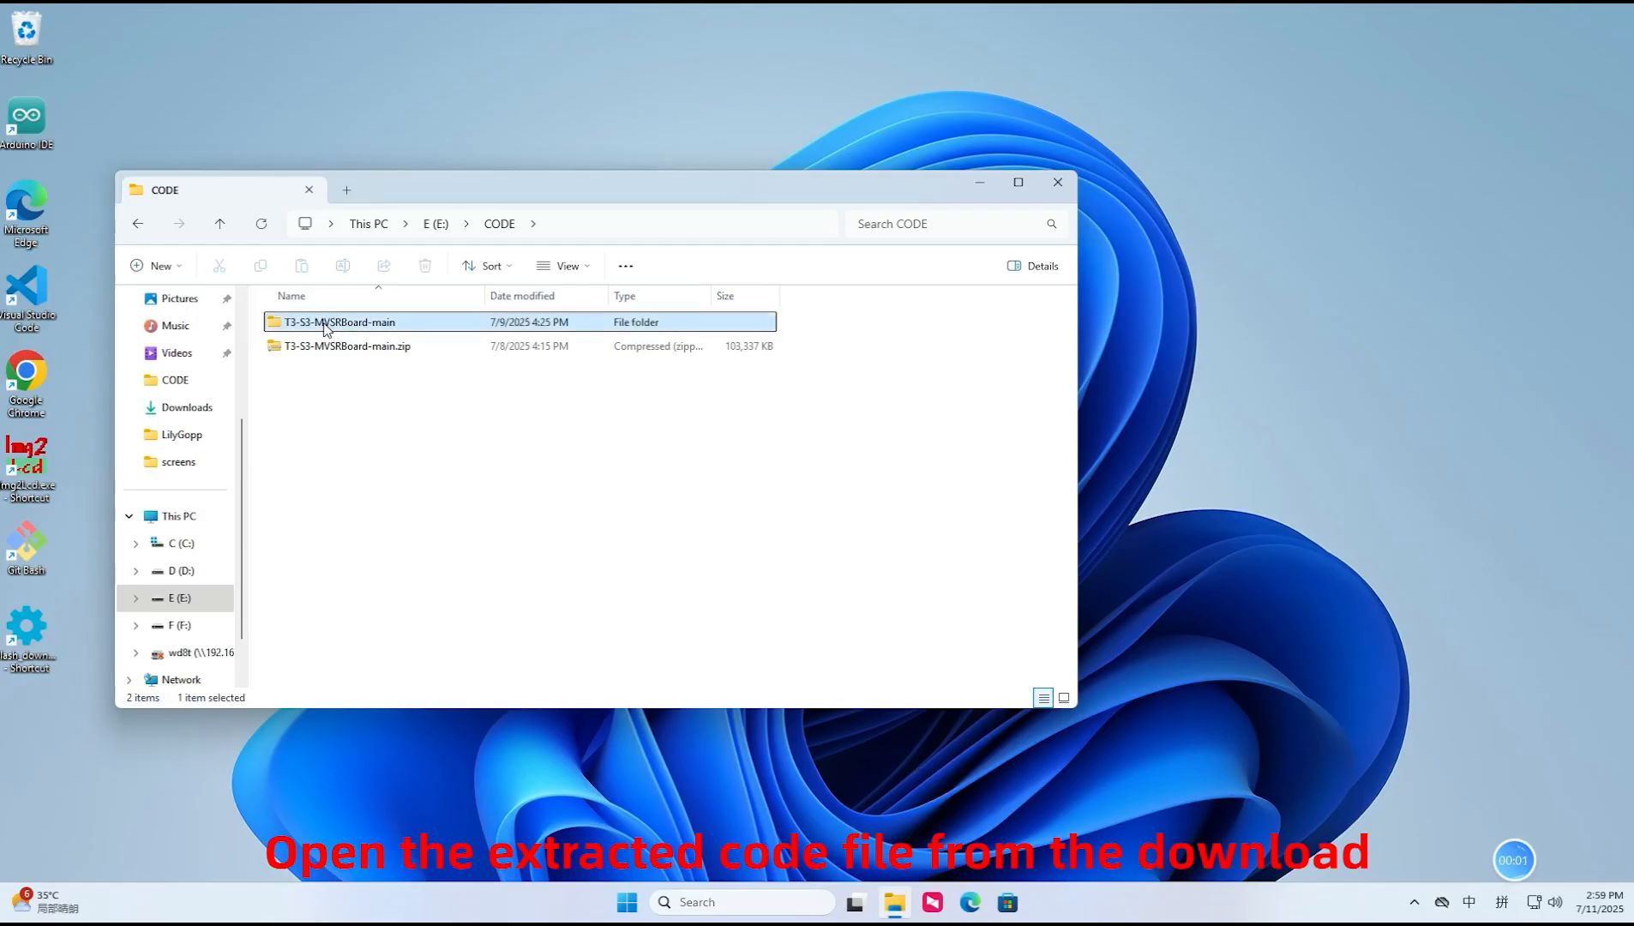
# Launch the extracted T3-S3-MVSRBoard-main folder in VS Code from the folder's context menu
pyautogui.doubleClick(337, 320)
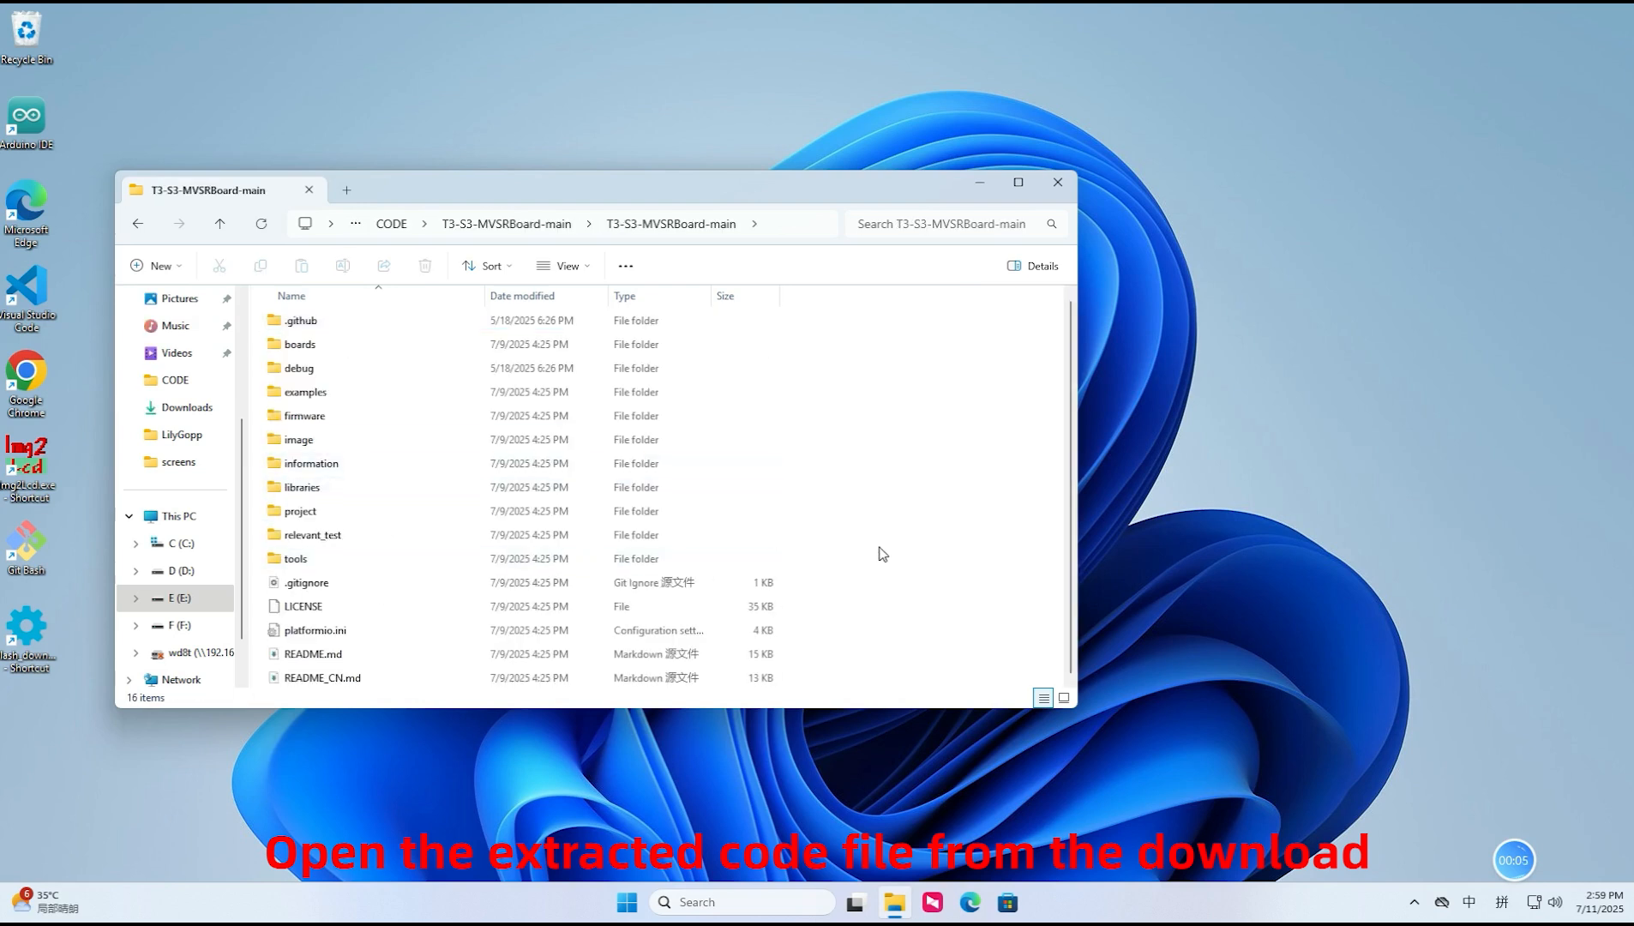
pyautogui.rightClick(882, 547)
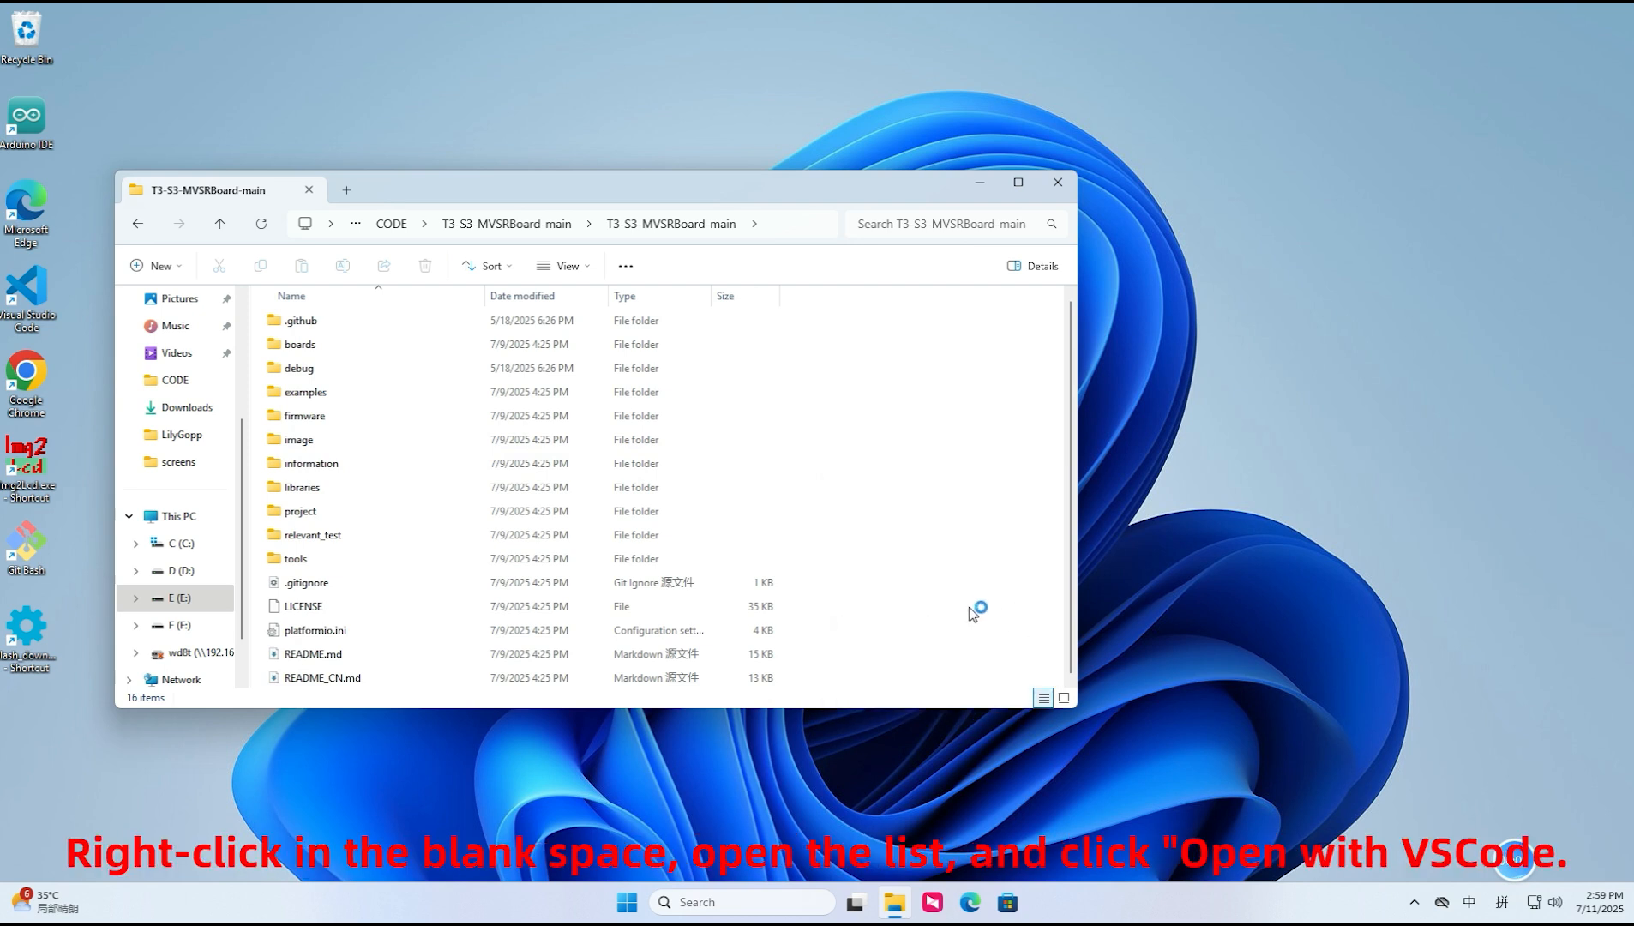
pyautogui.rightClick(974, 611)
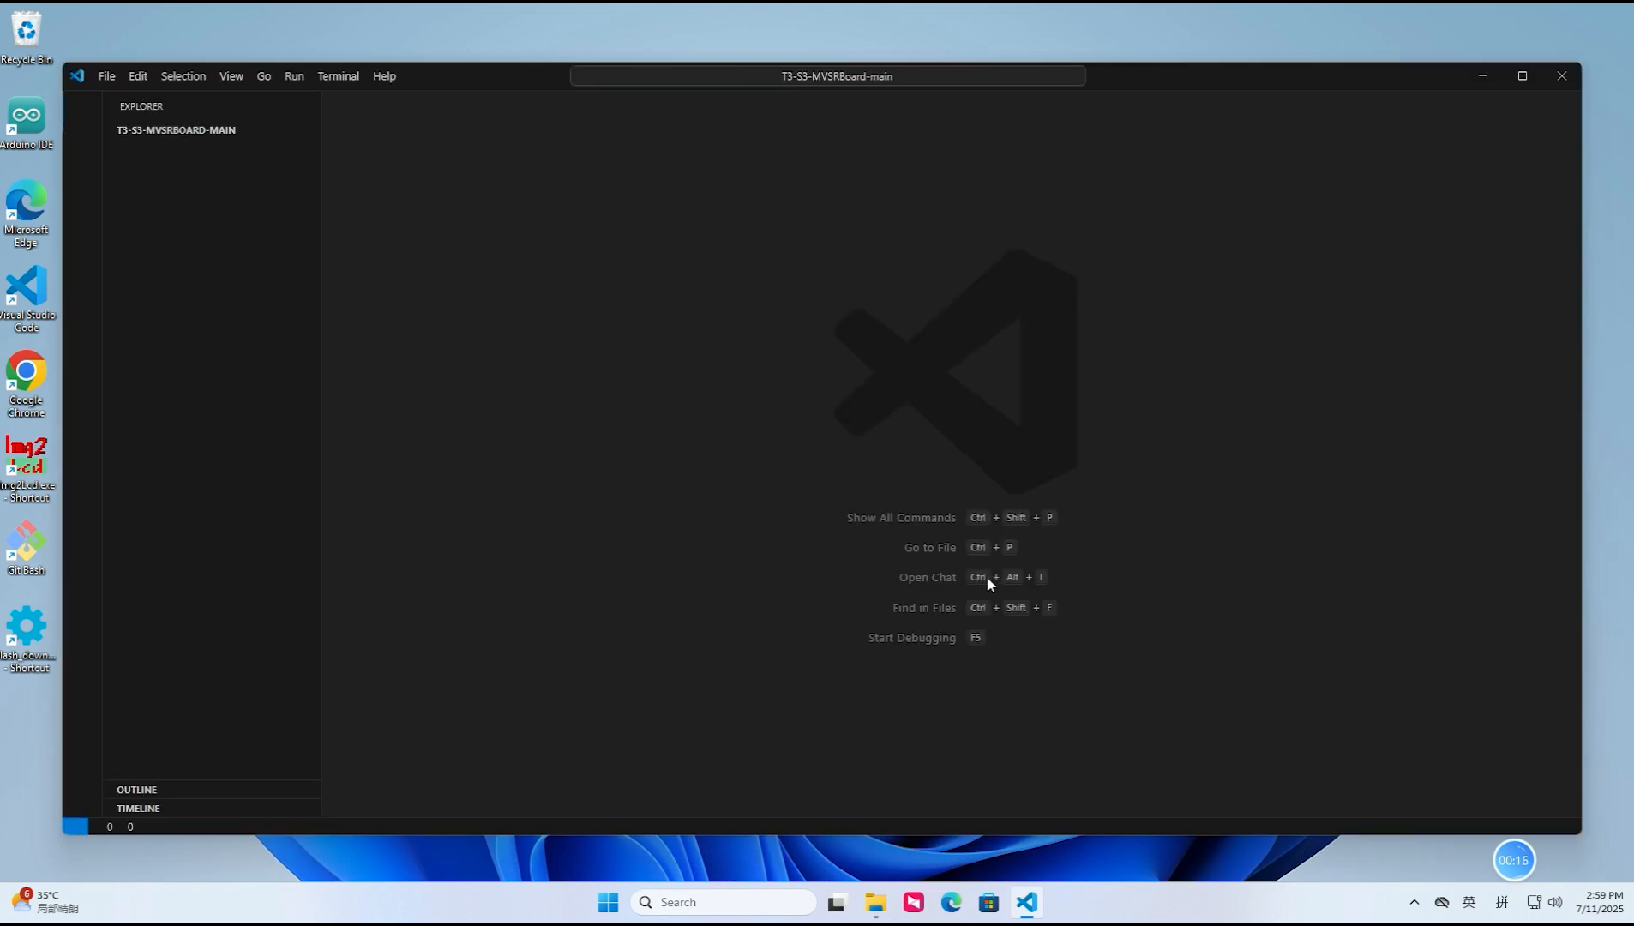
# View platformio.ini at the default_envs lines with Original_Test as the active environment
pyautogui.click(175, 129)
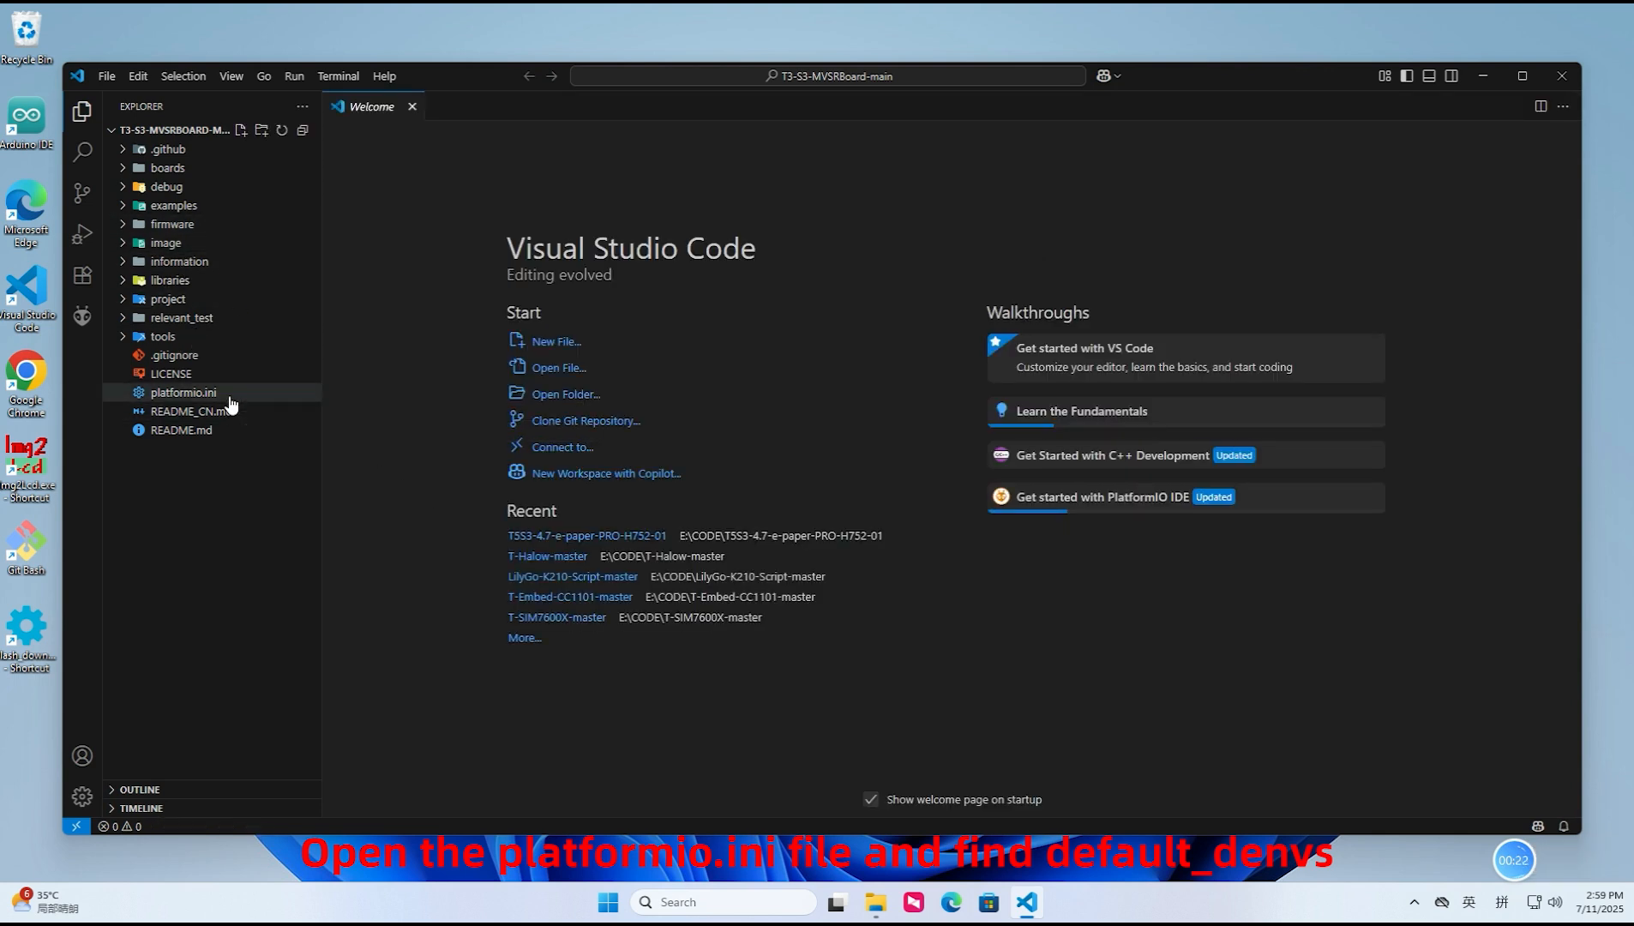
pyautogui.doubleClick(182, 393)
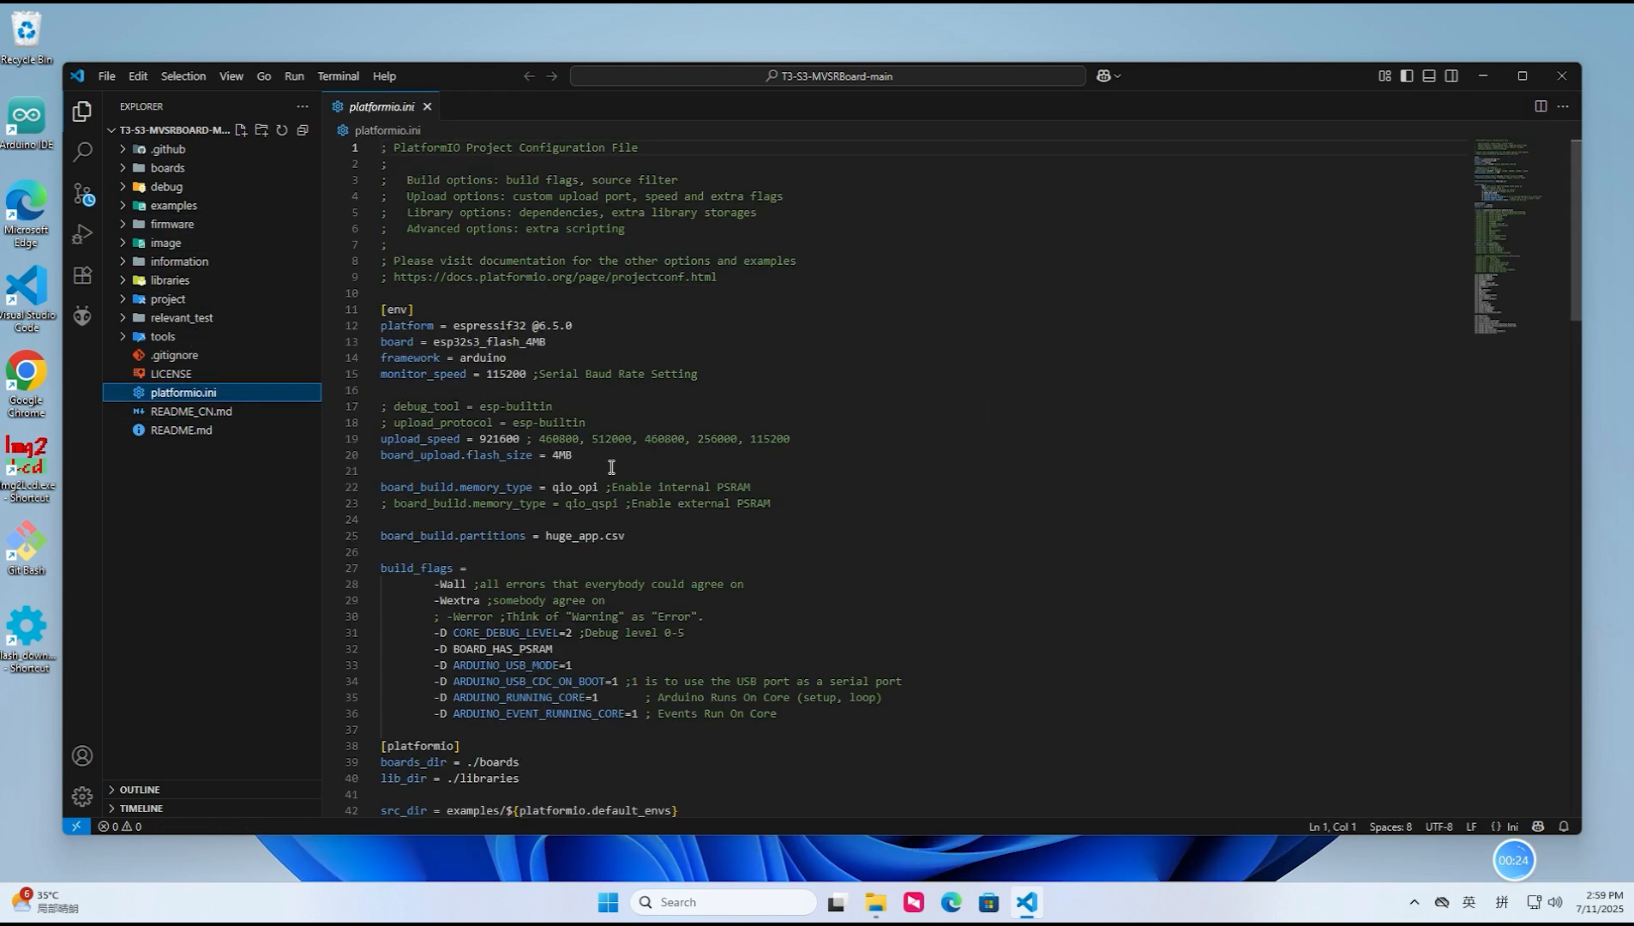
pyautogui.scroll(-3)
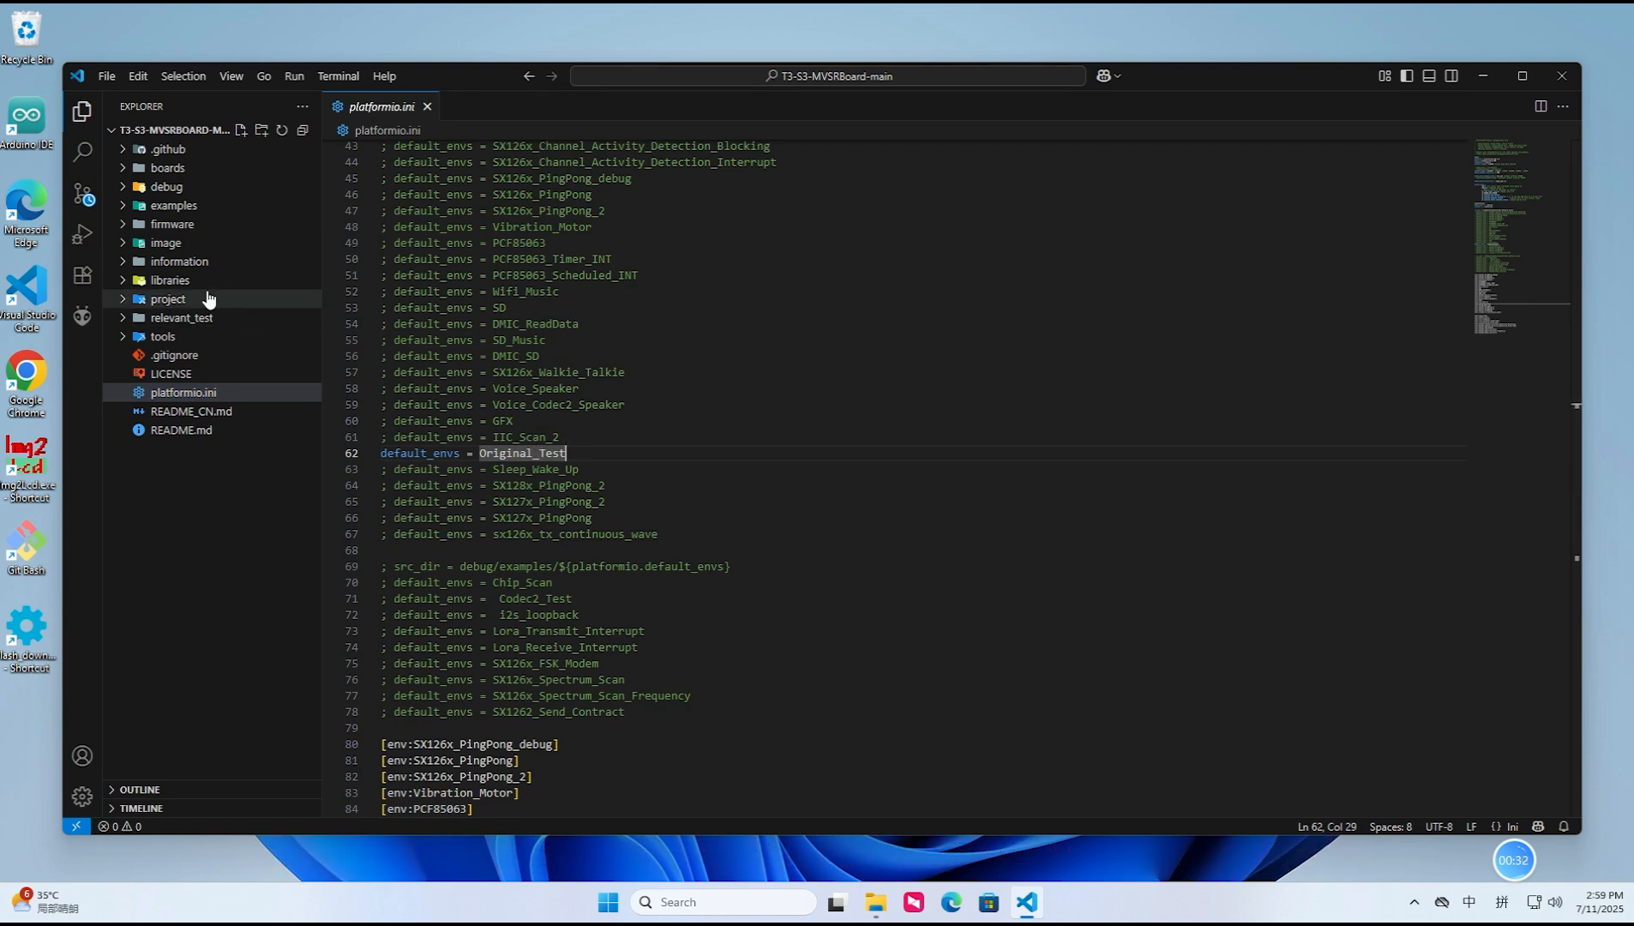
# View examples/Original_Test/Original_Test.ino at its WIFI_SSID and WIFI_PASSWORD defines for editing
pyautogui.click(171, 204)
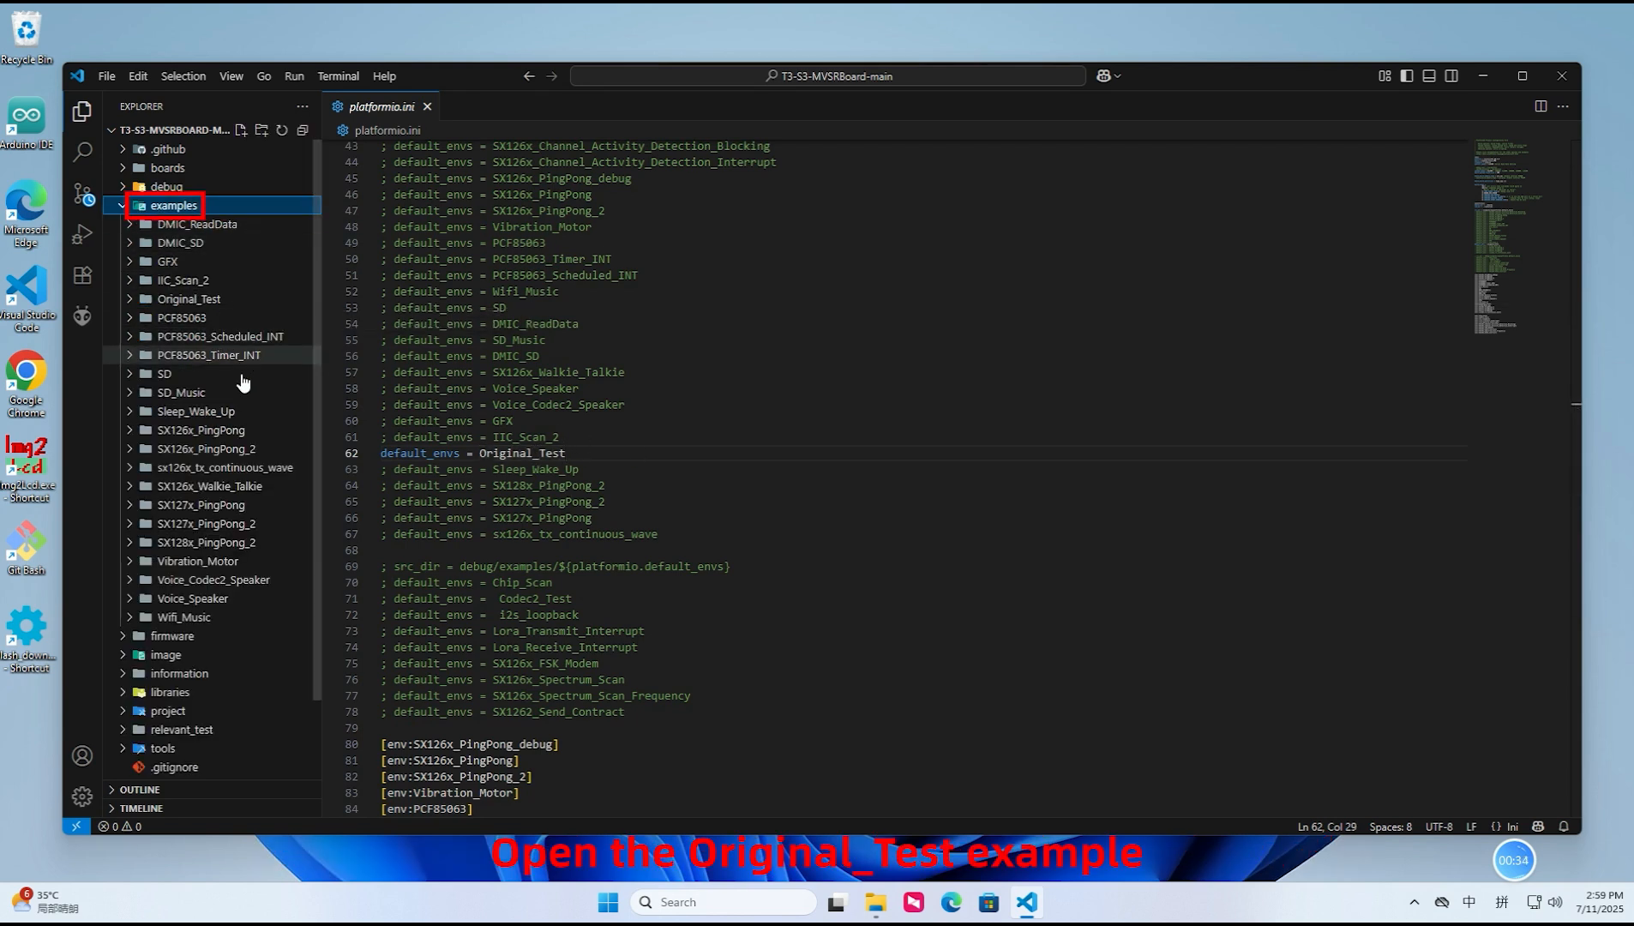
pyautogui.click(190, 298)
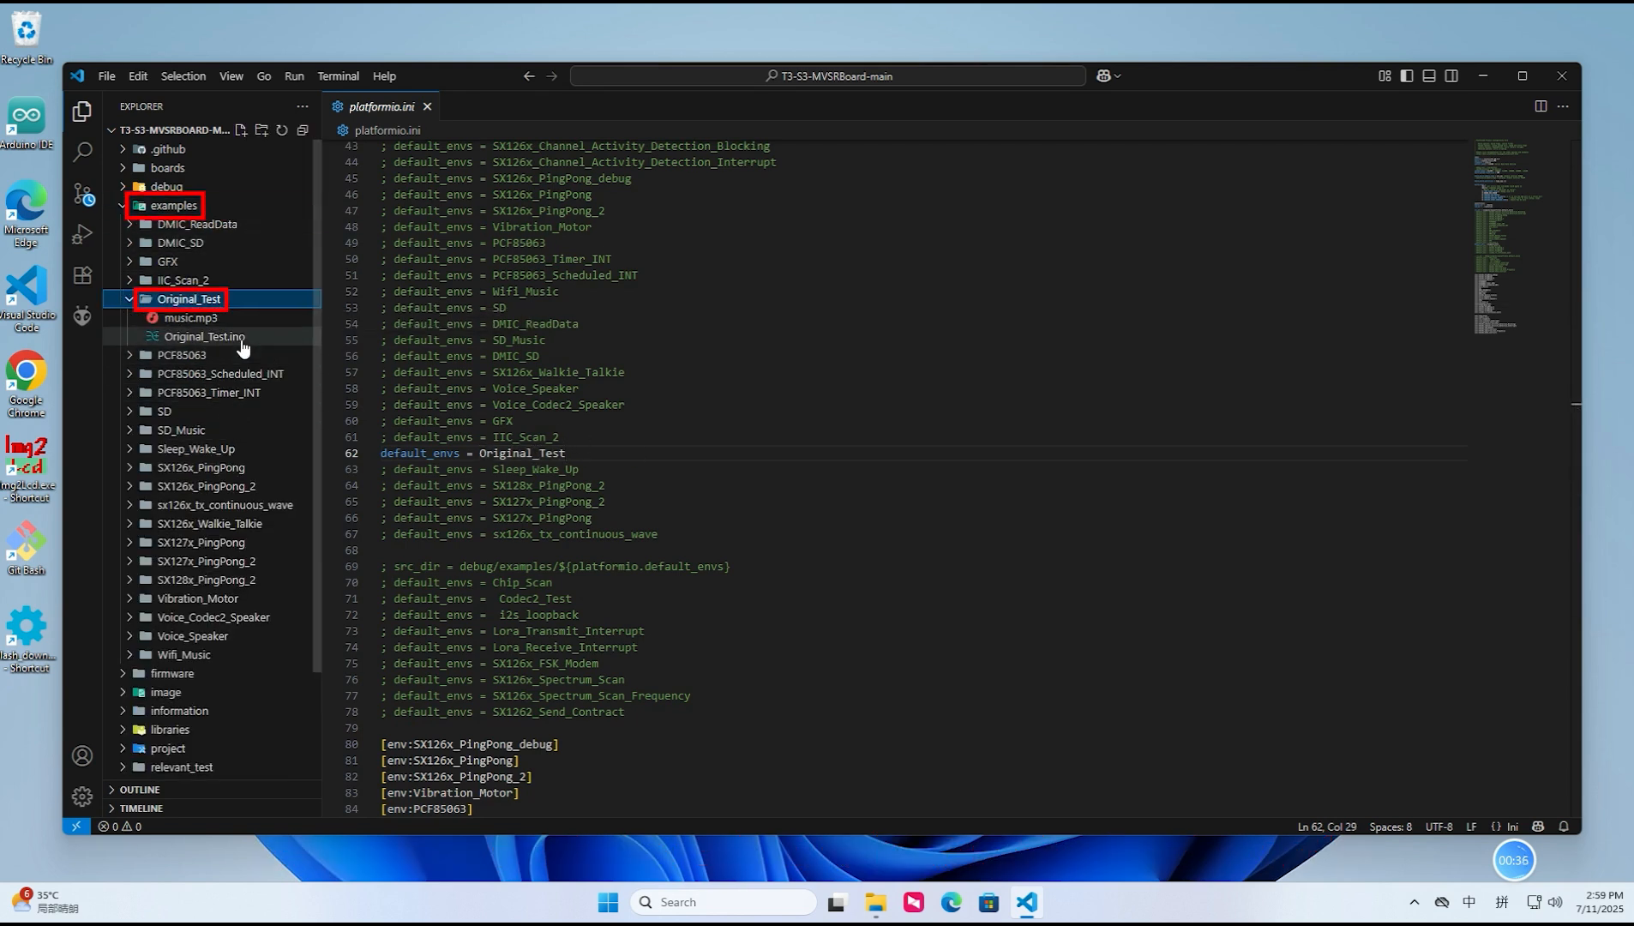
pyautogui.doubleClick(204, 336)
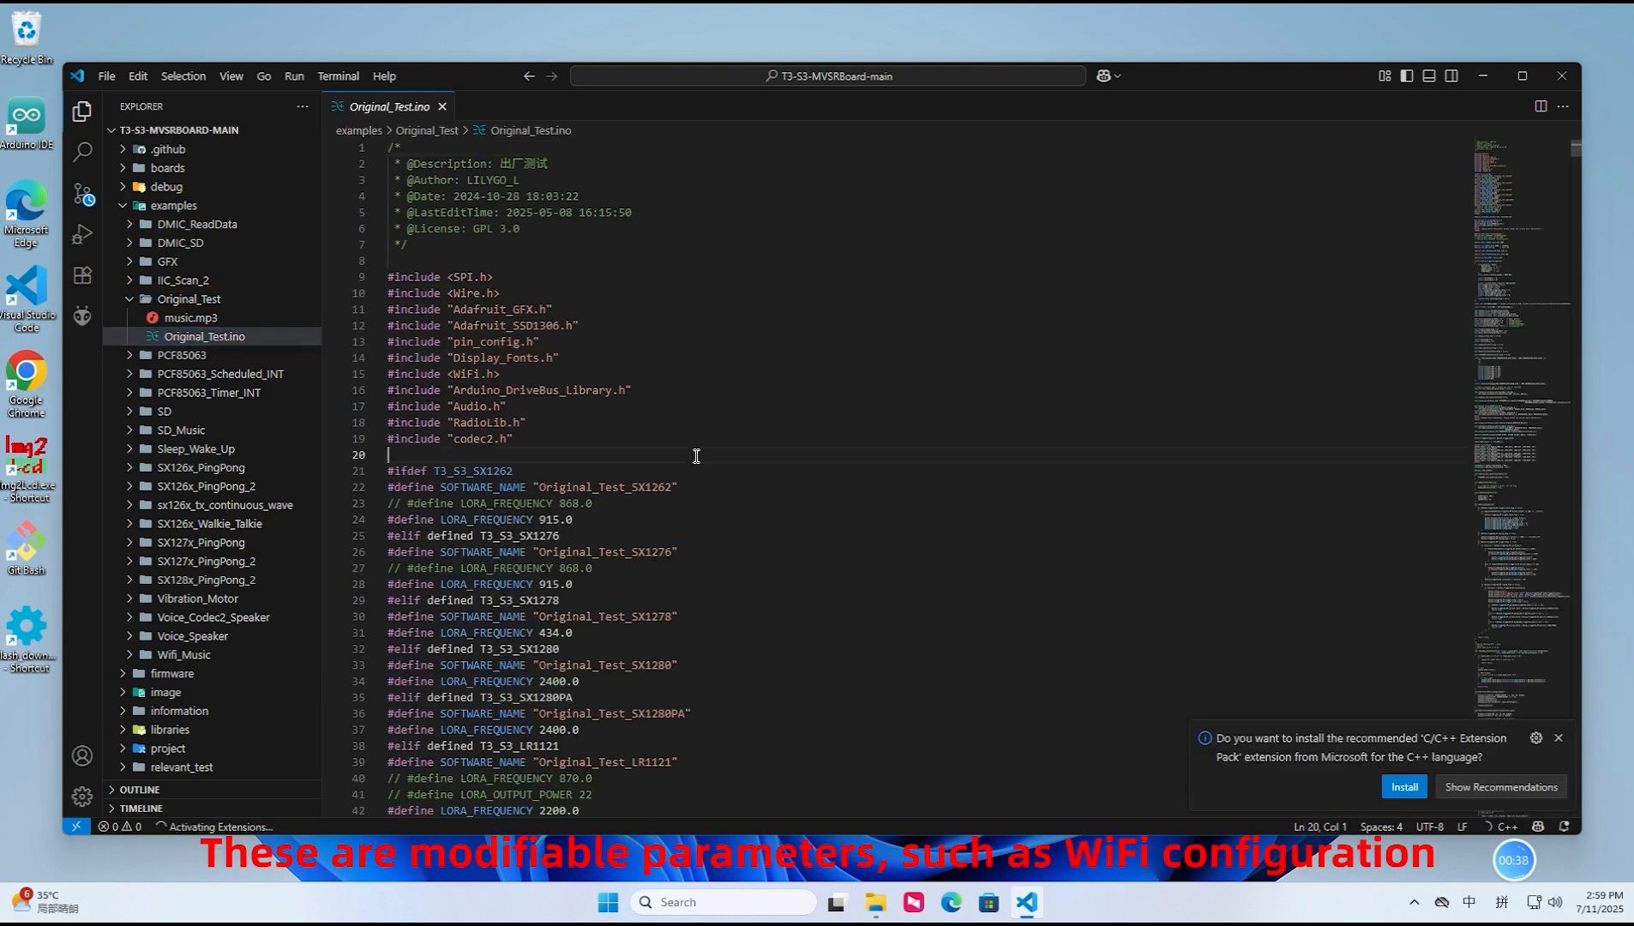
pyautogui.scroll(-3)
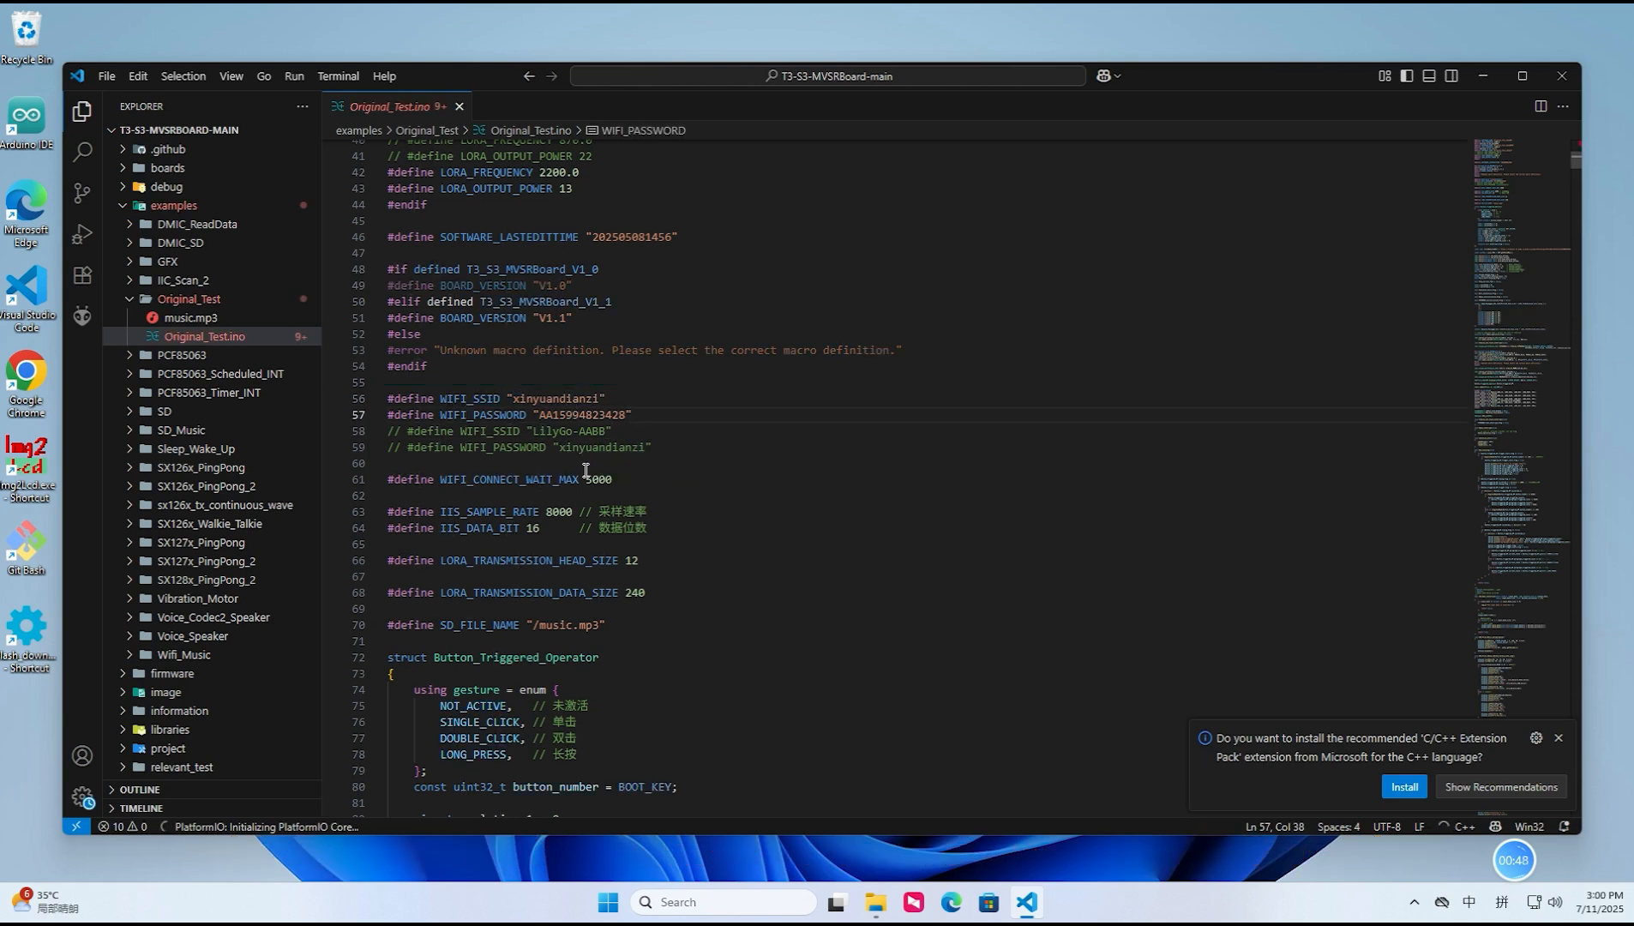
pyautogui.click(192, 318)
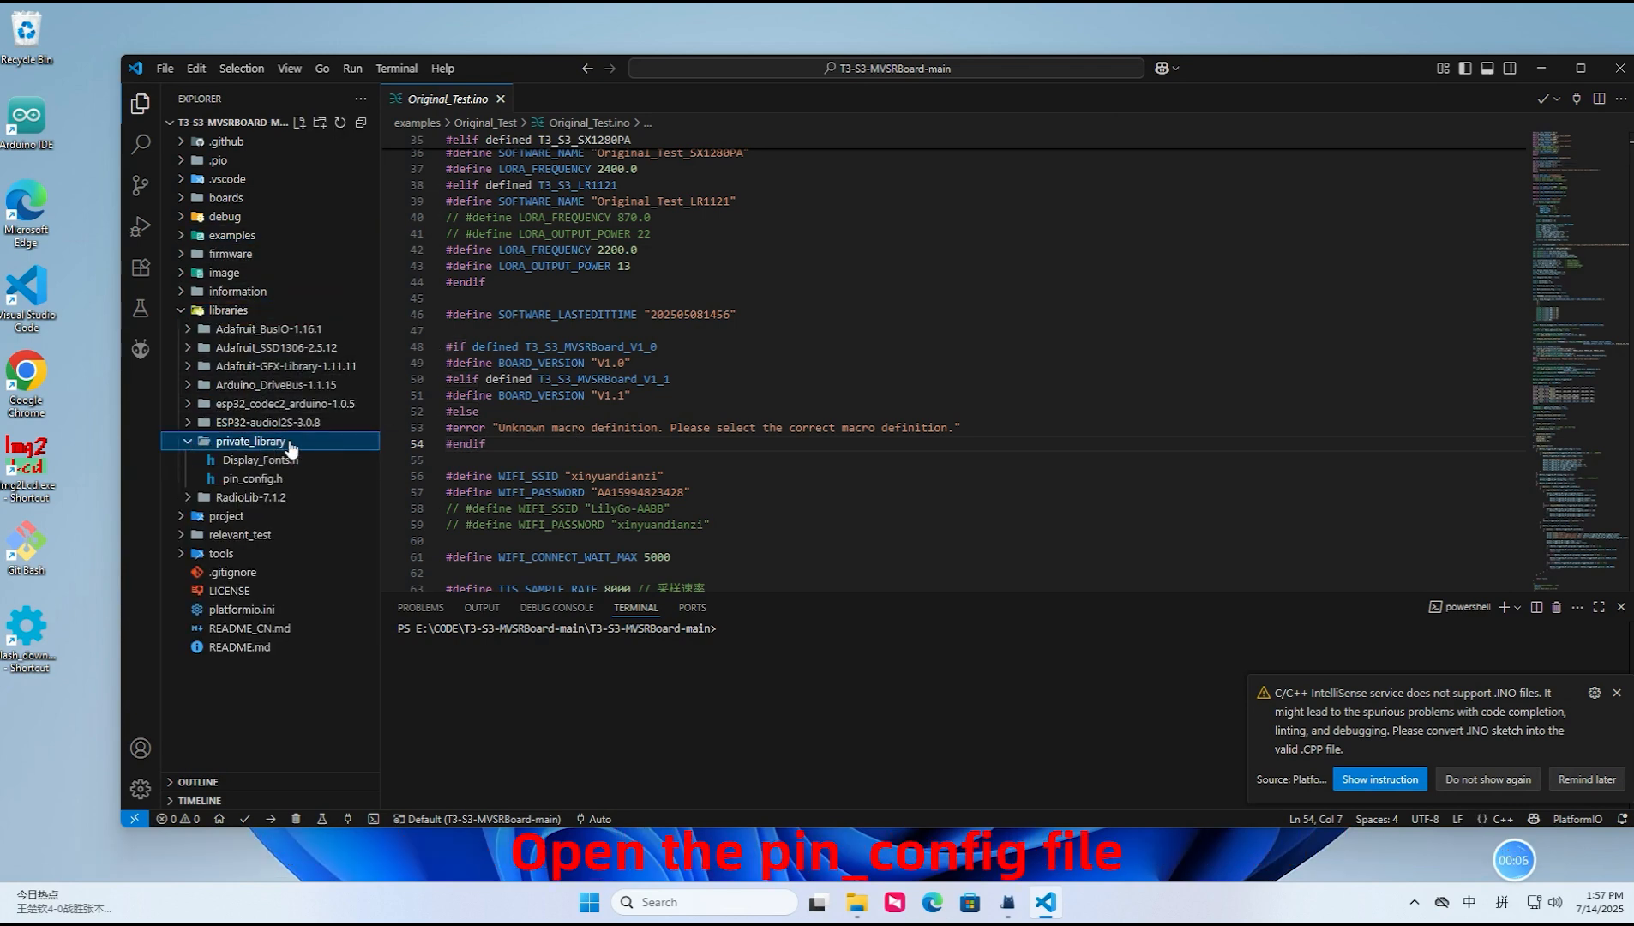
# In private_library/pin_config.h enable #define T3_S3_SX1262 and comment out T3_S3_LR1121
pyautogui.doubleClick(252, 479)
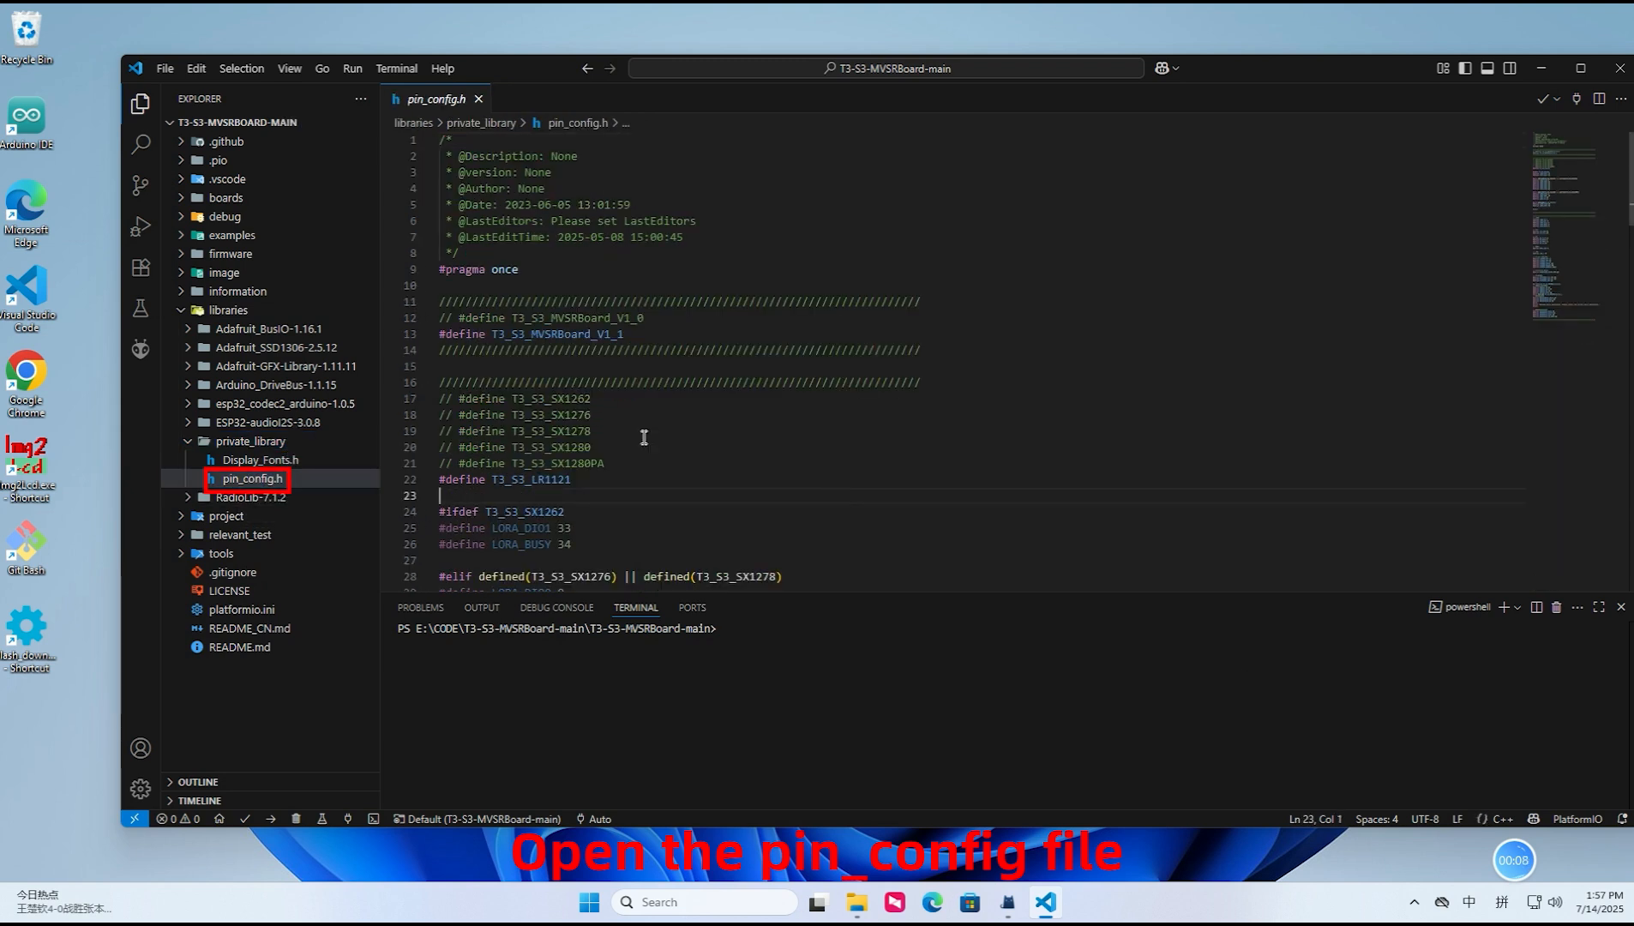
pyautogui.doubleClick(555, 292)
pyautogui.write('// ')
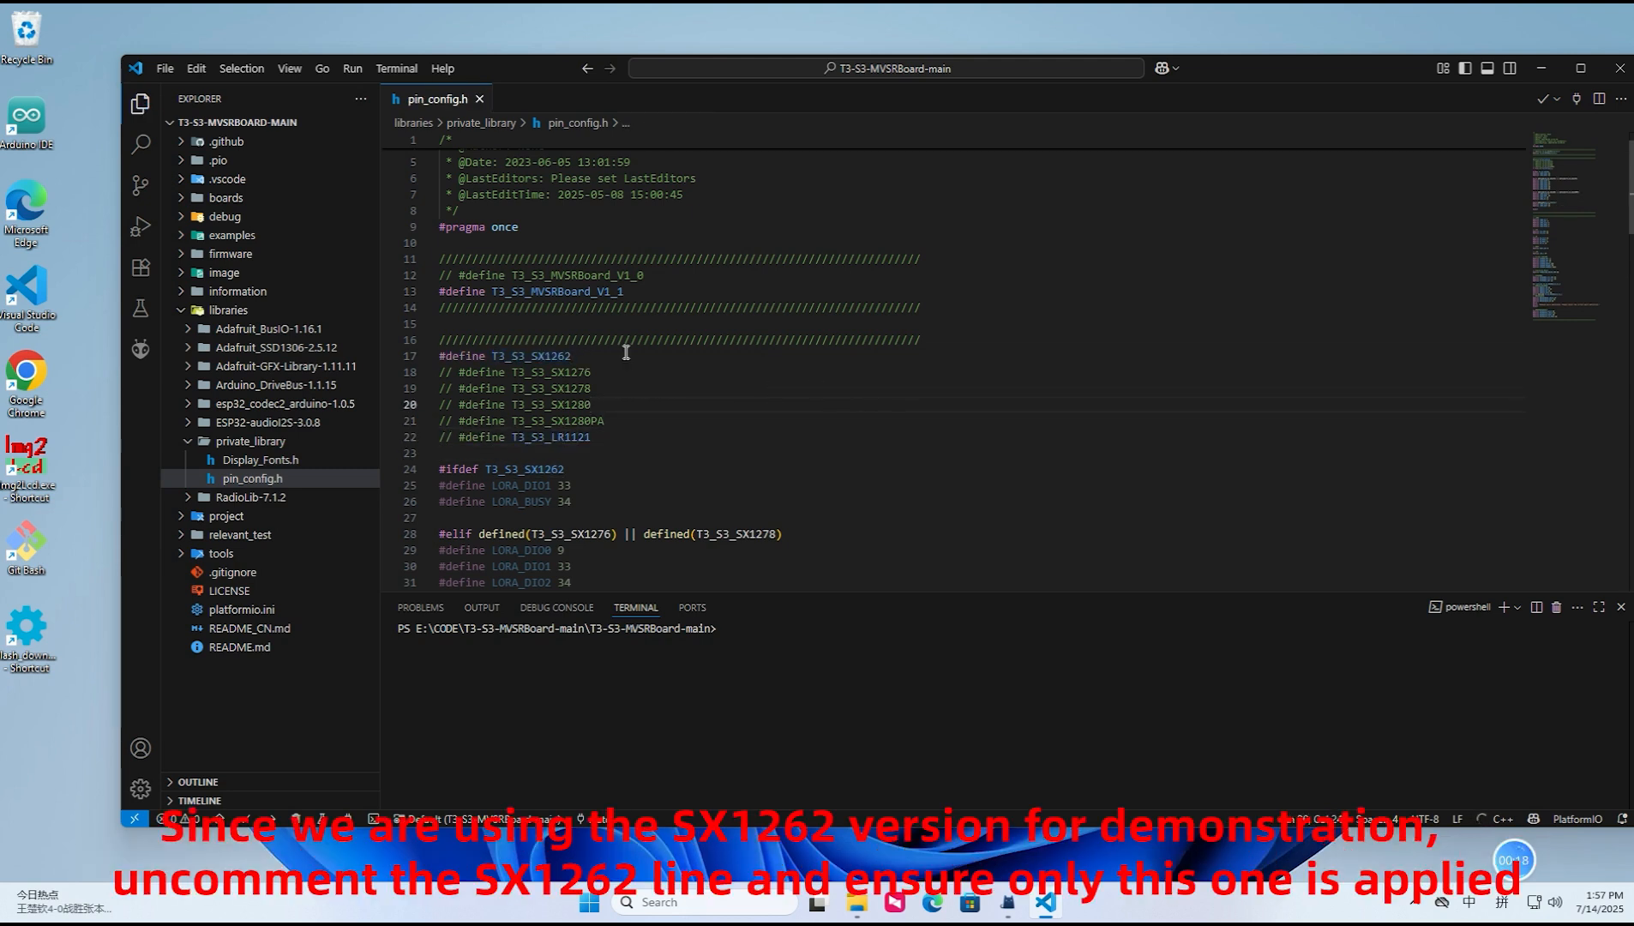
pyautogui.click(230, 234)
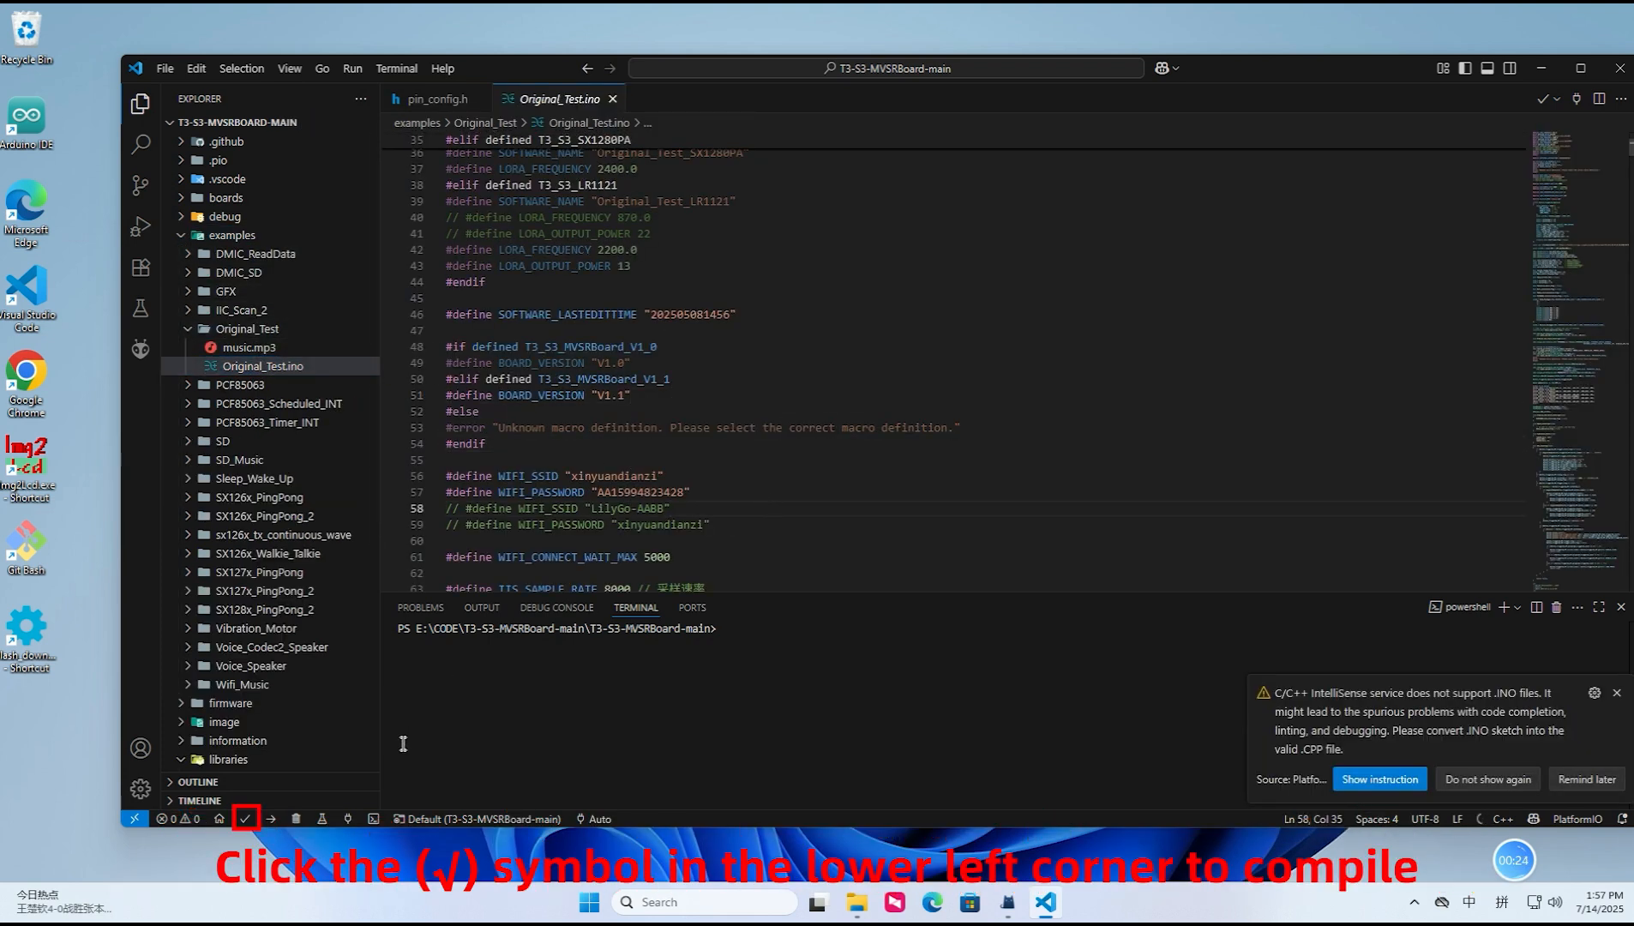
# Build the Original_Test project with the PlatformIO Build button
pyautogui.click(245, 818)
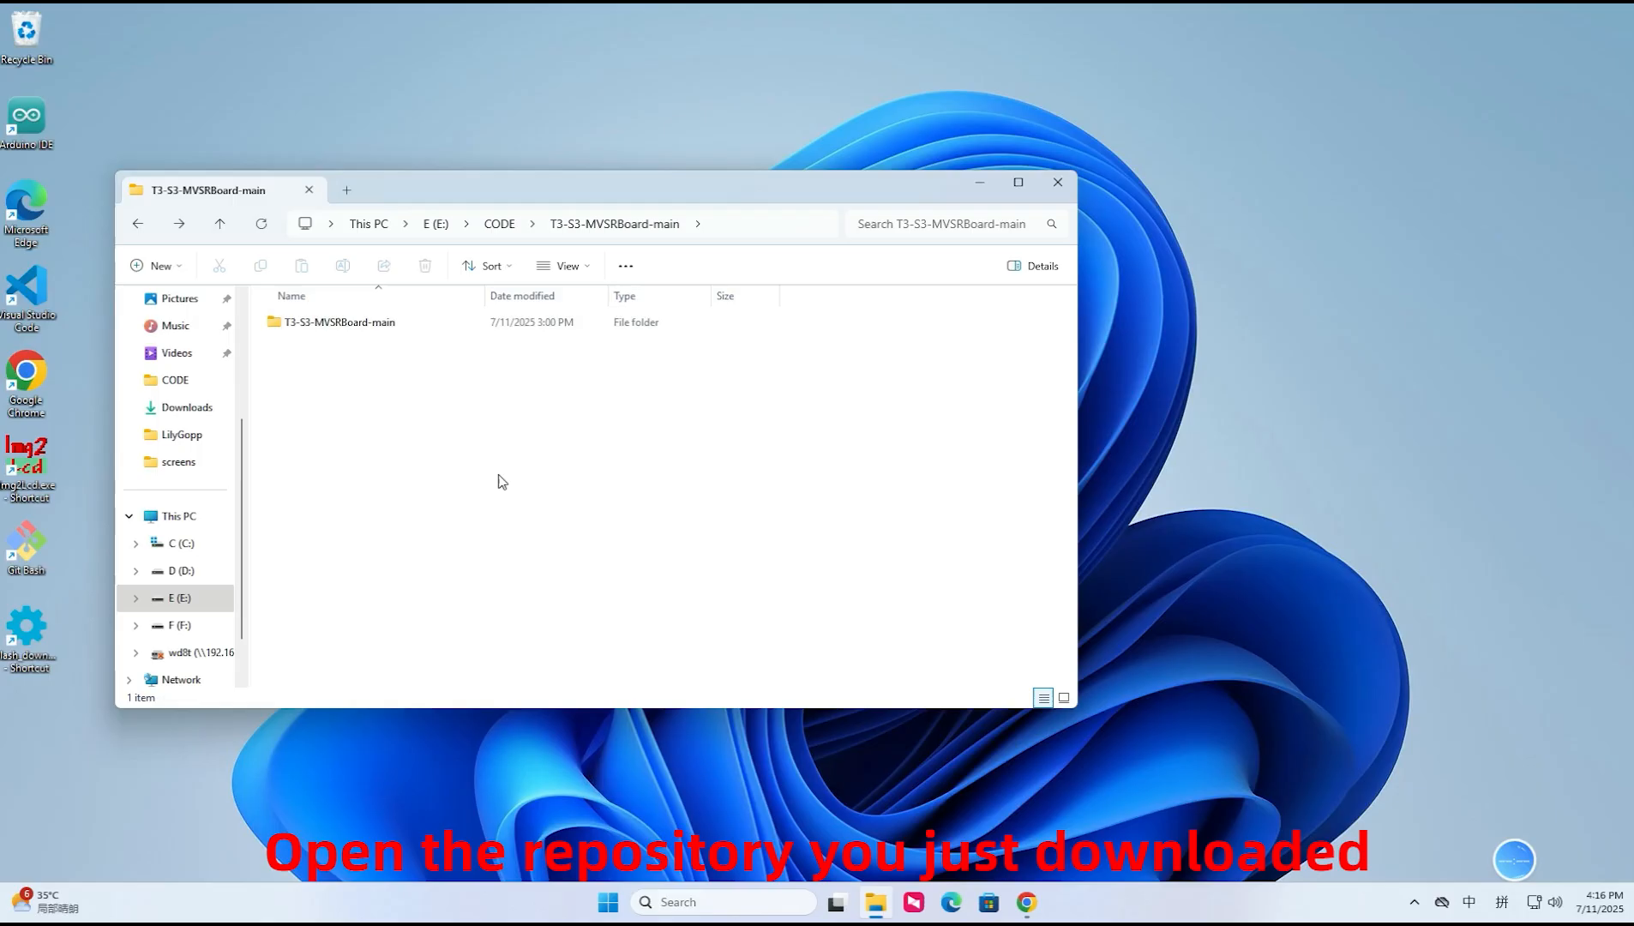
# Select all eight library folders in T3-S3-MVSRBoard-main/libraries for copying to Arduino15
pyautogui.click(338, 321)
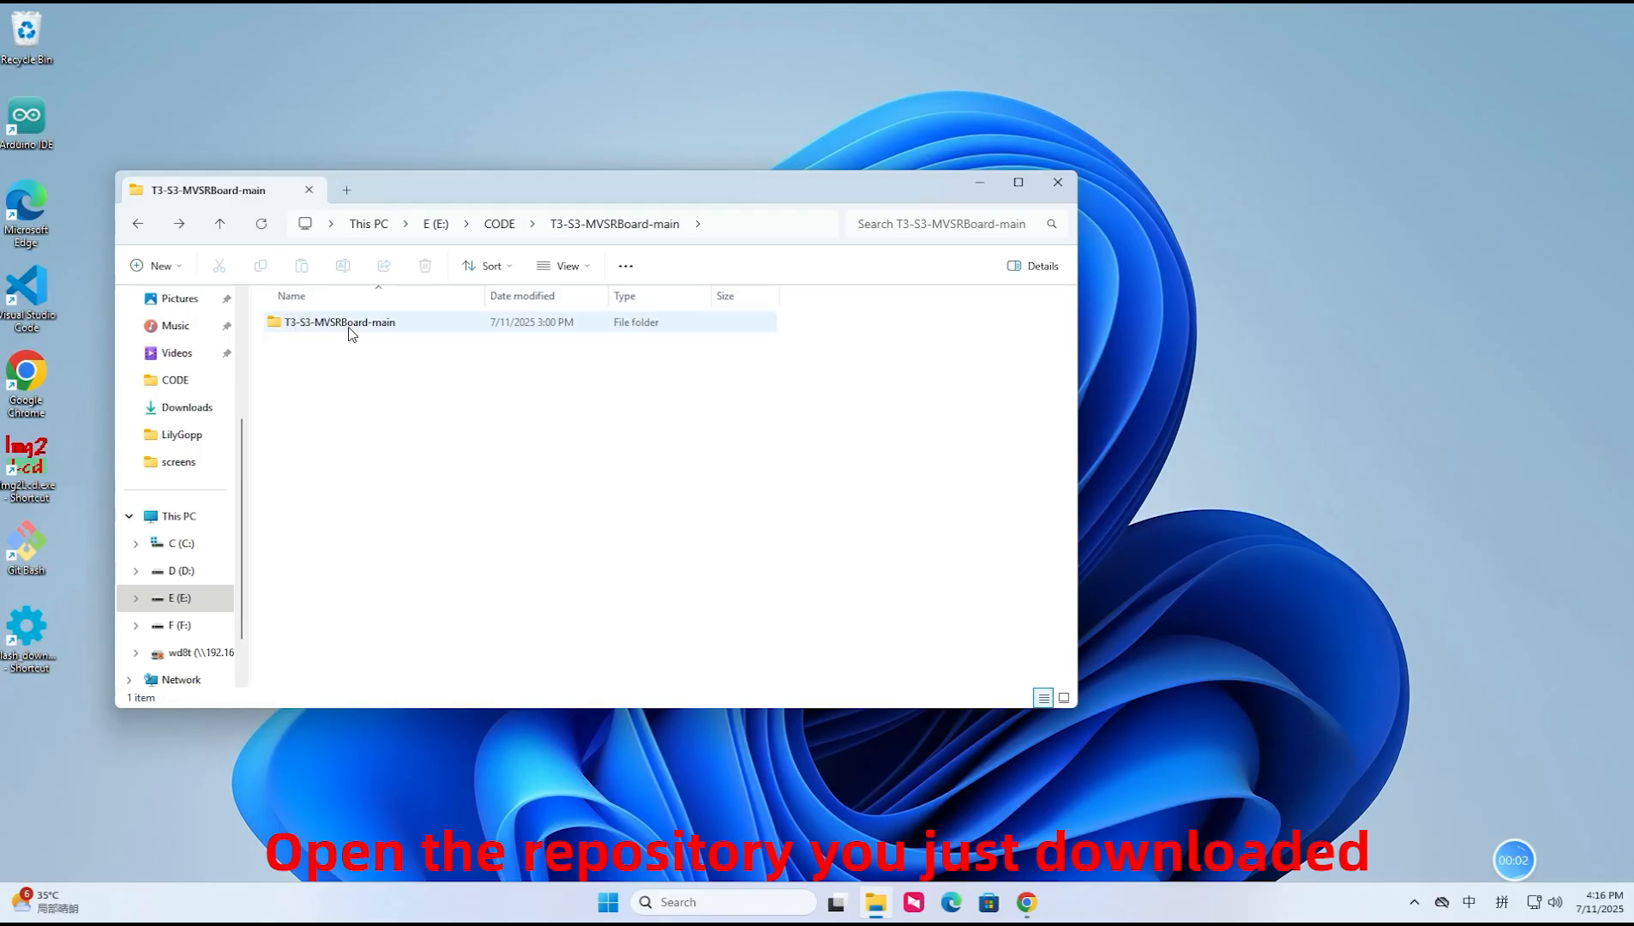
pyautogui.doubleClick(340, 321)
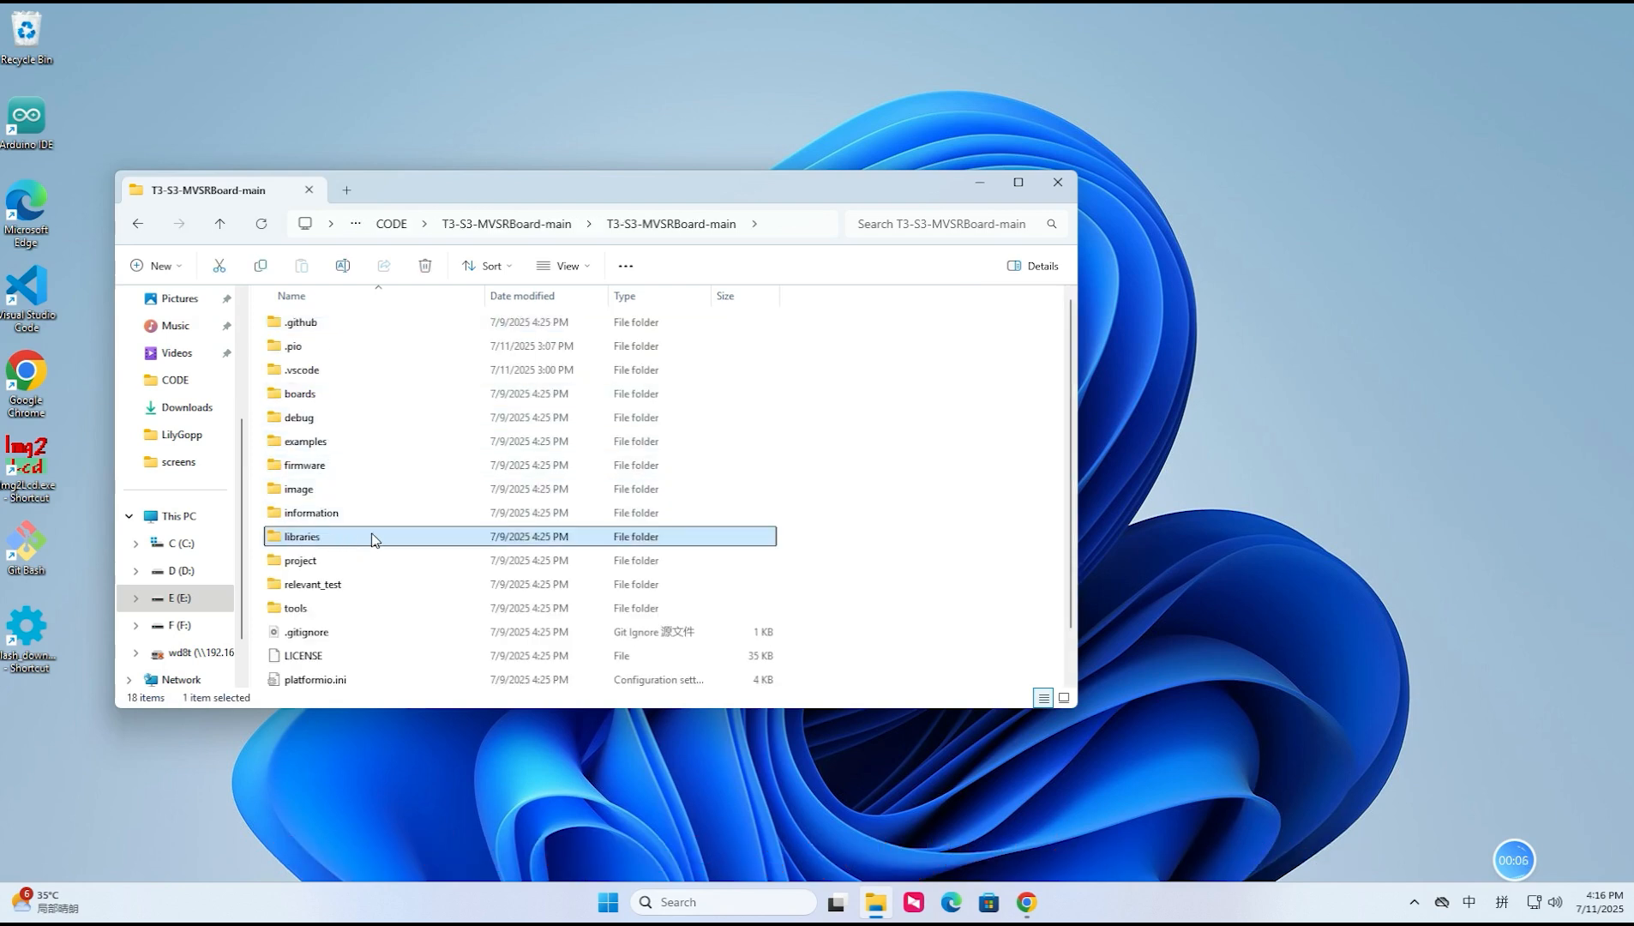
pyautogui.doubleClick(301, 537)
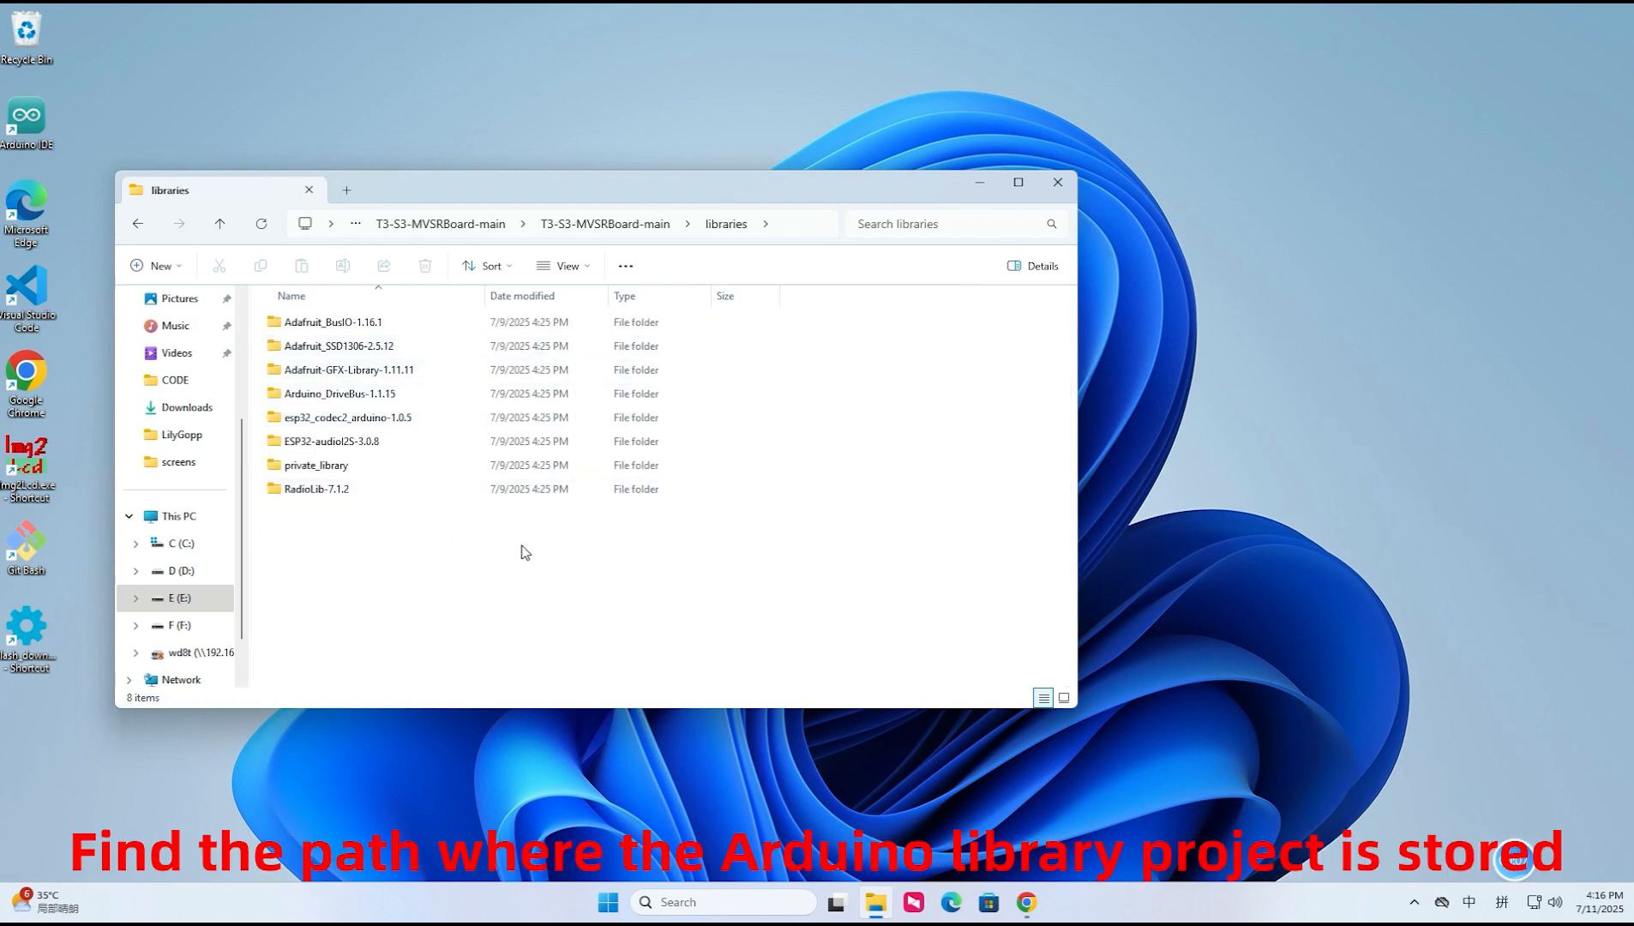
pyautogui.moveTo(1343, 737)
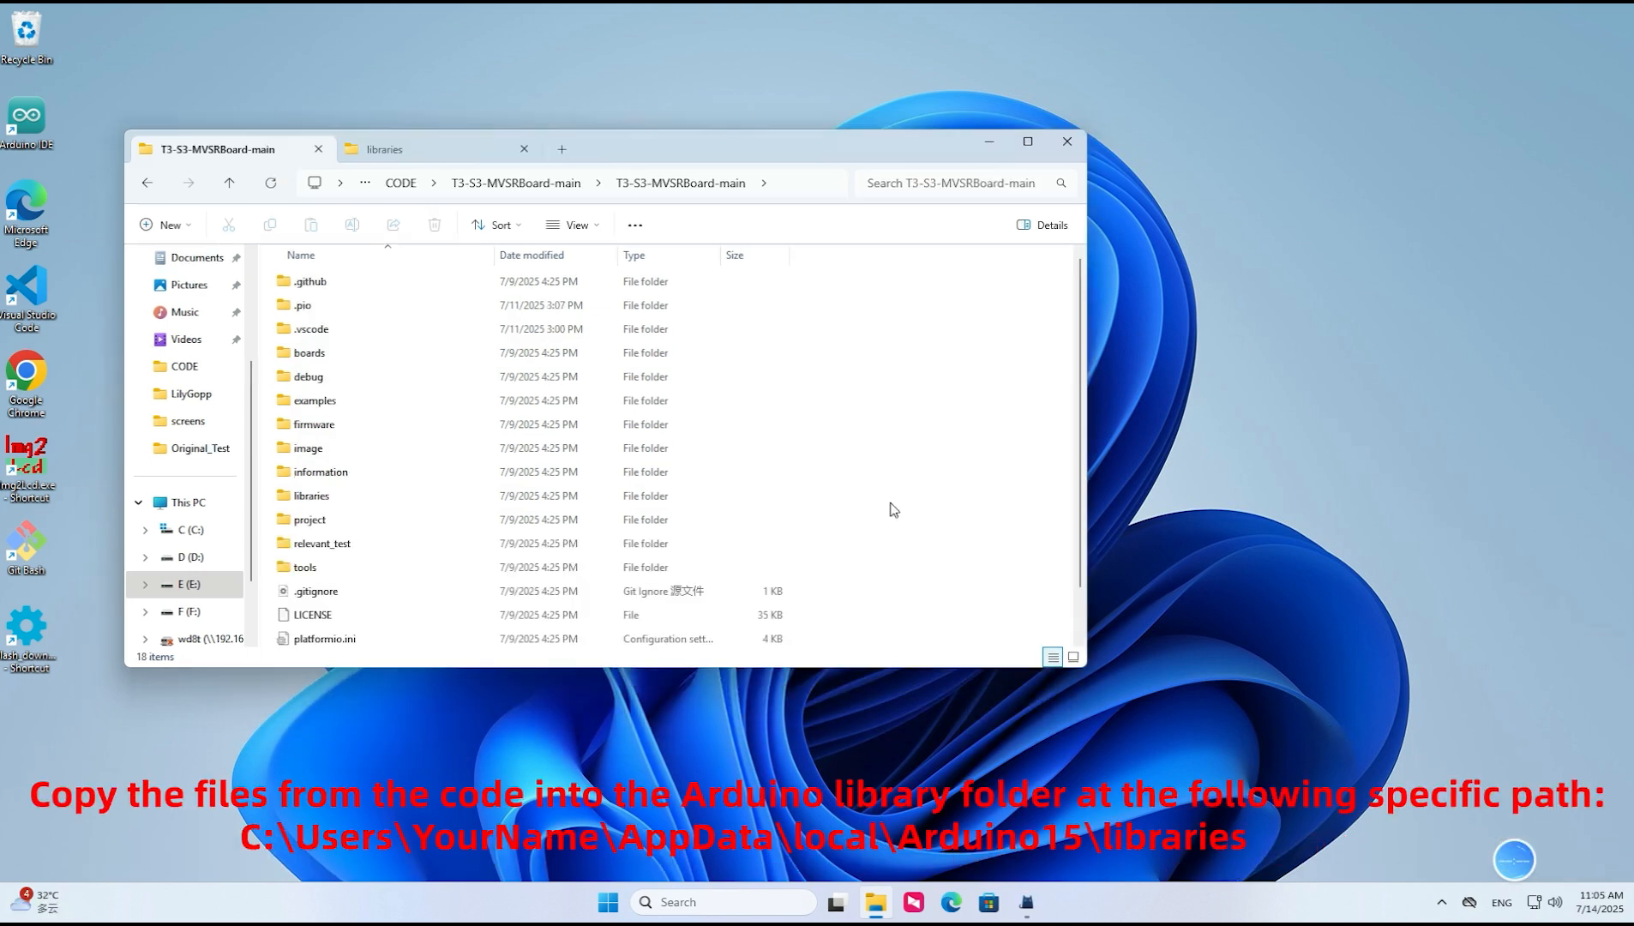
pyautogui.doubleClick(311, 495)
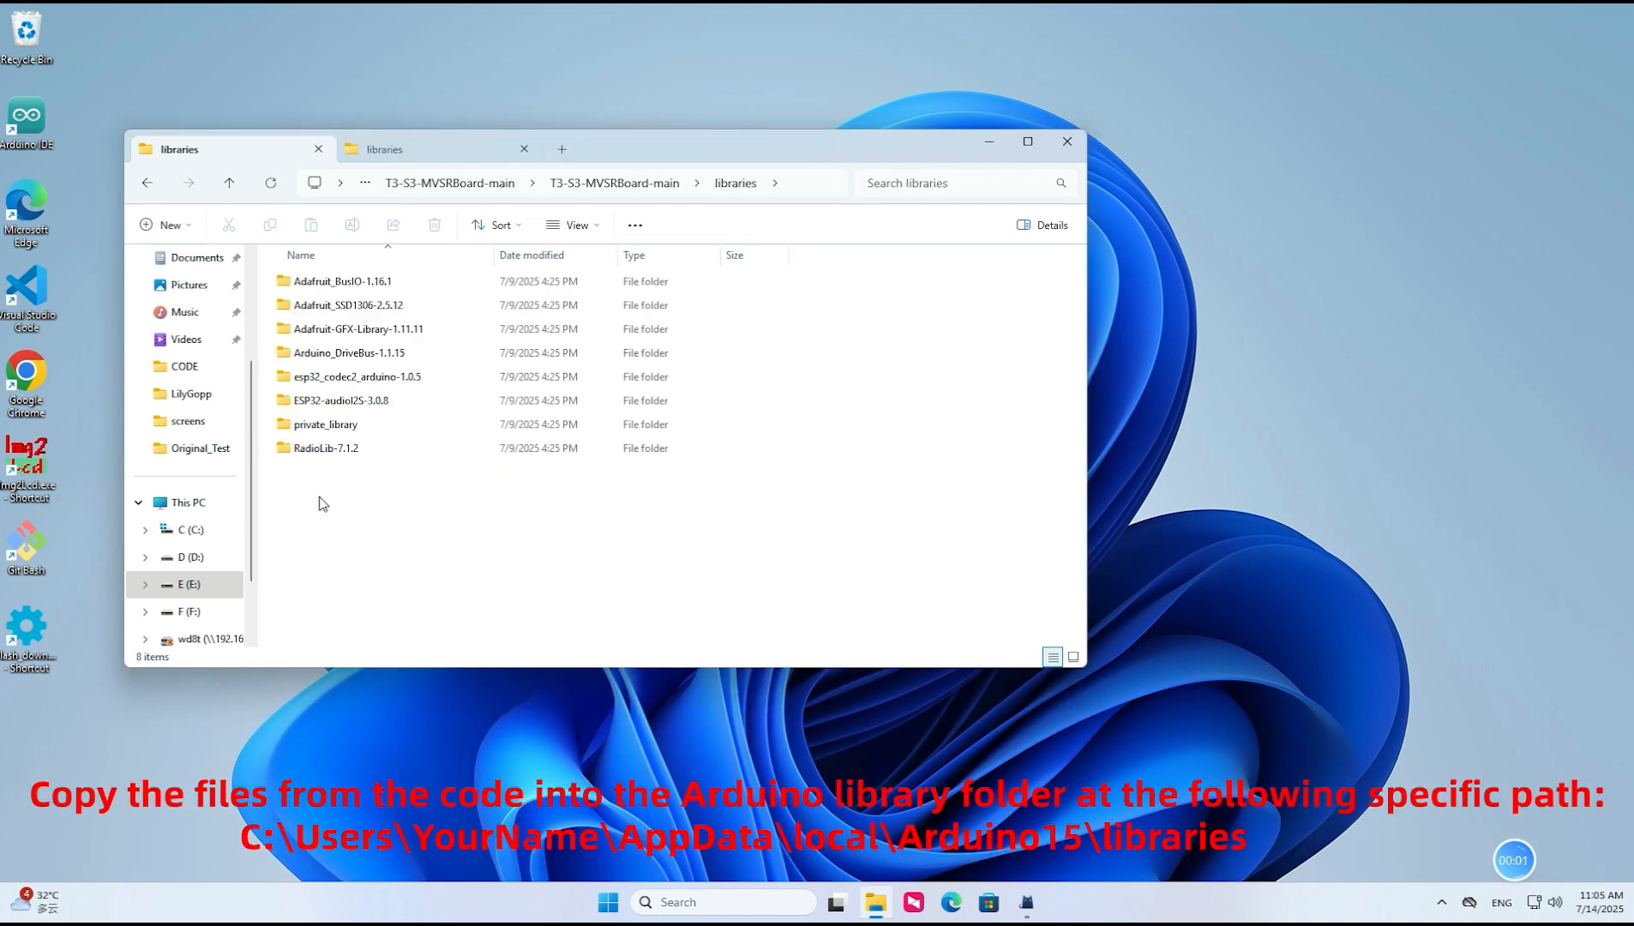
pyautogui.press('ctrl+a')
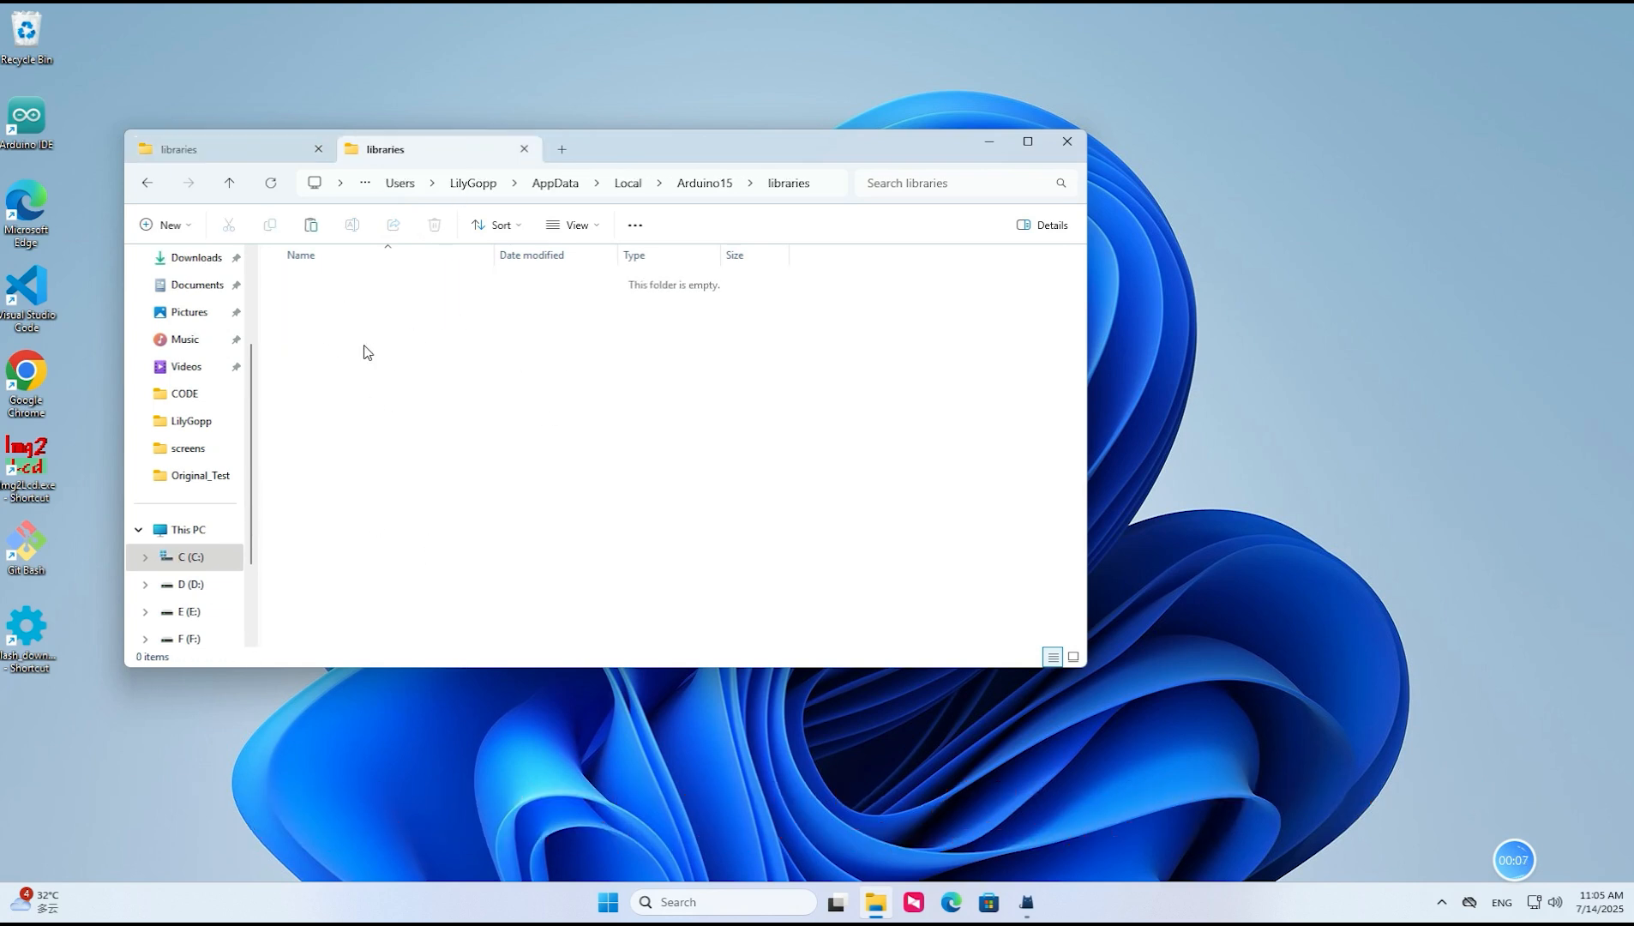
# Paste the eight library folders into the Arduino15 libraries folder
pyautogui.rightClick(366, 354)
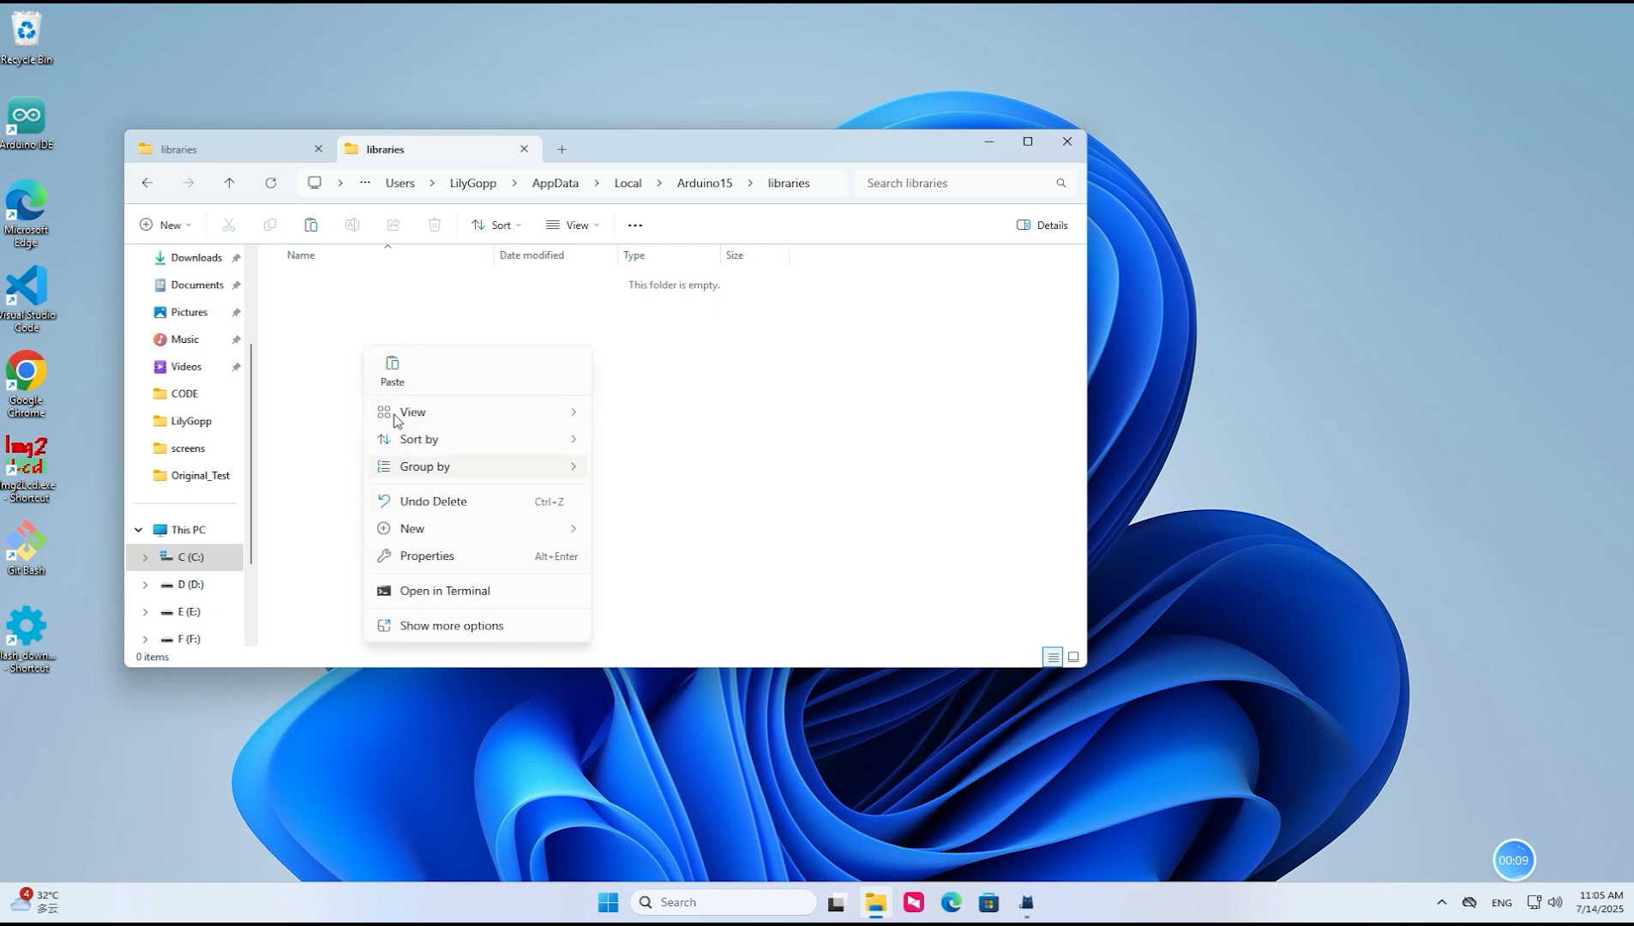
pyautogui.click(393, 370)
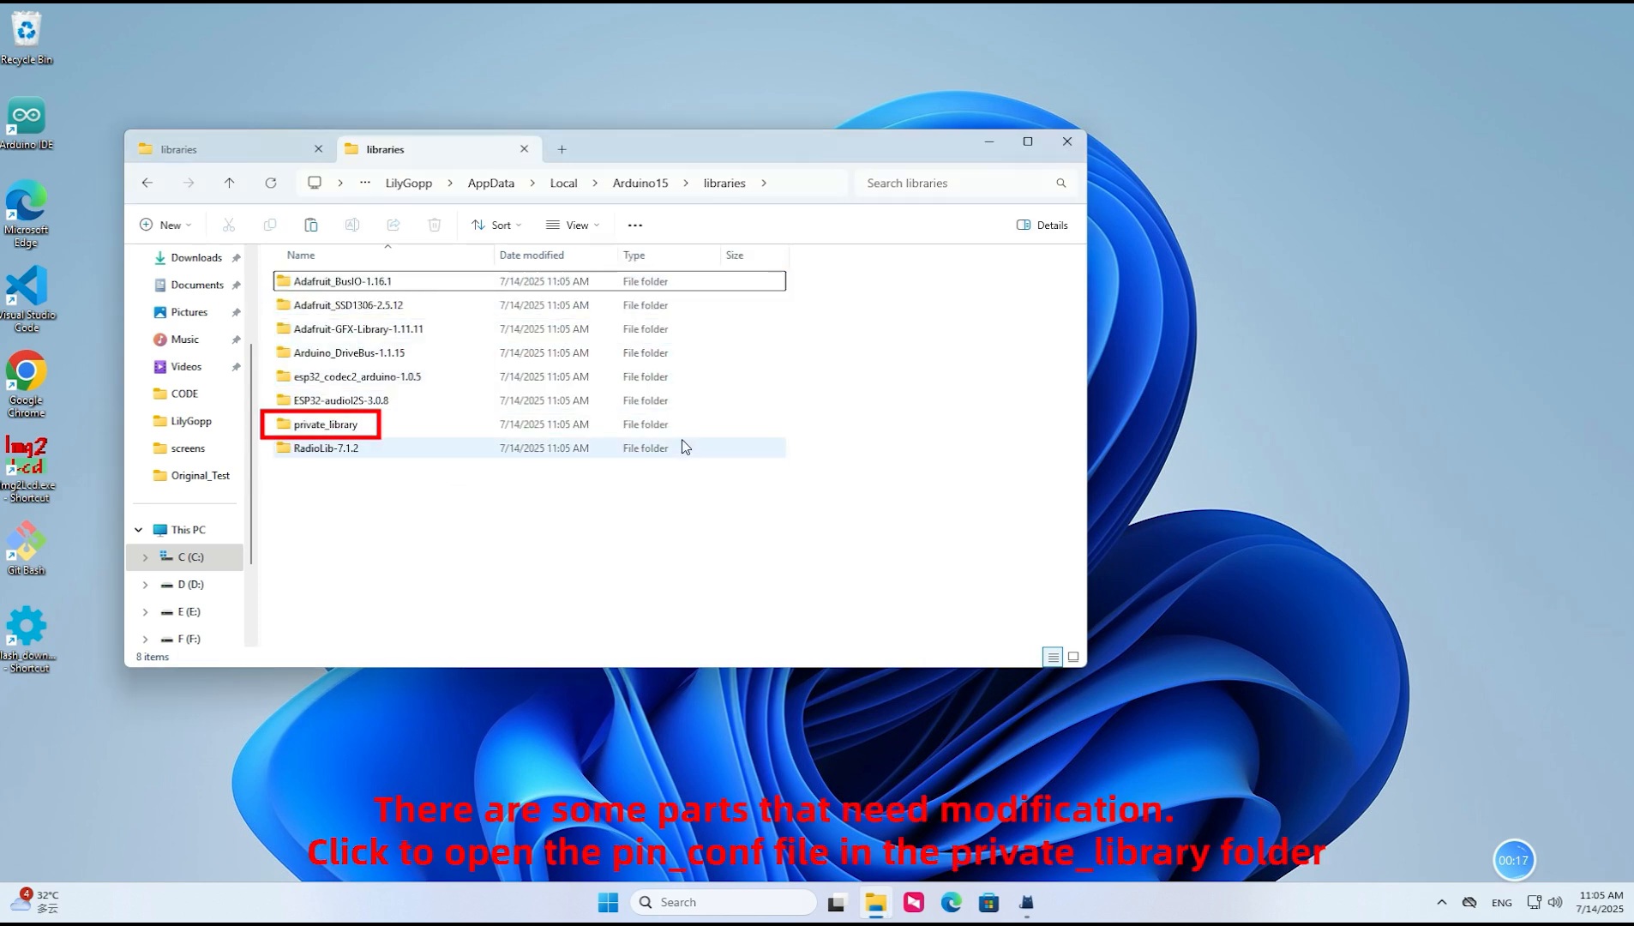
# Launch pin_config.h from the pasted private_library folder for editing
pyautogui.click(326, 423)
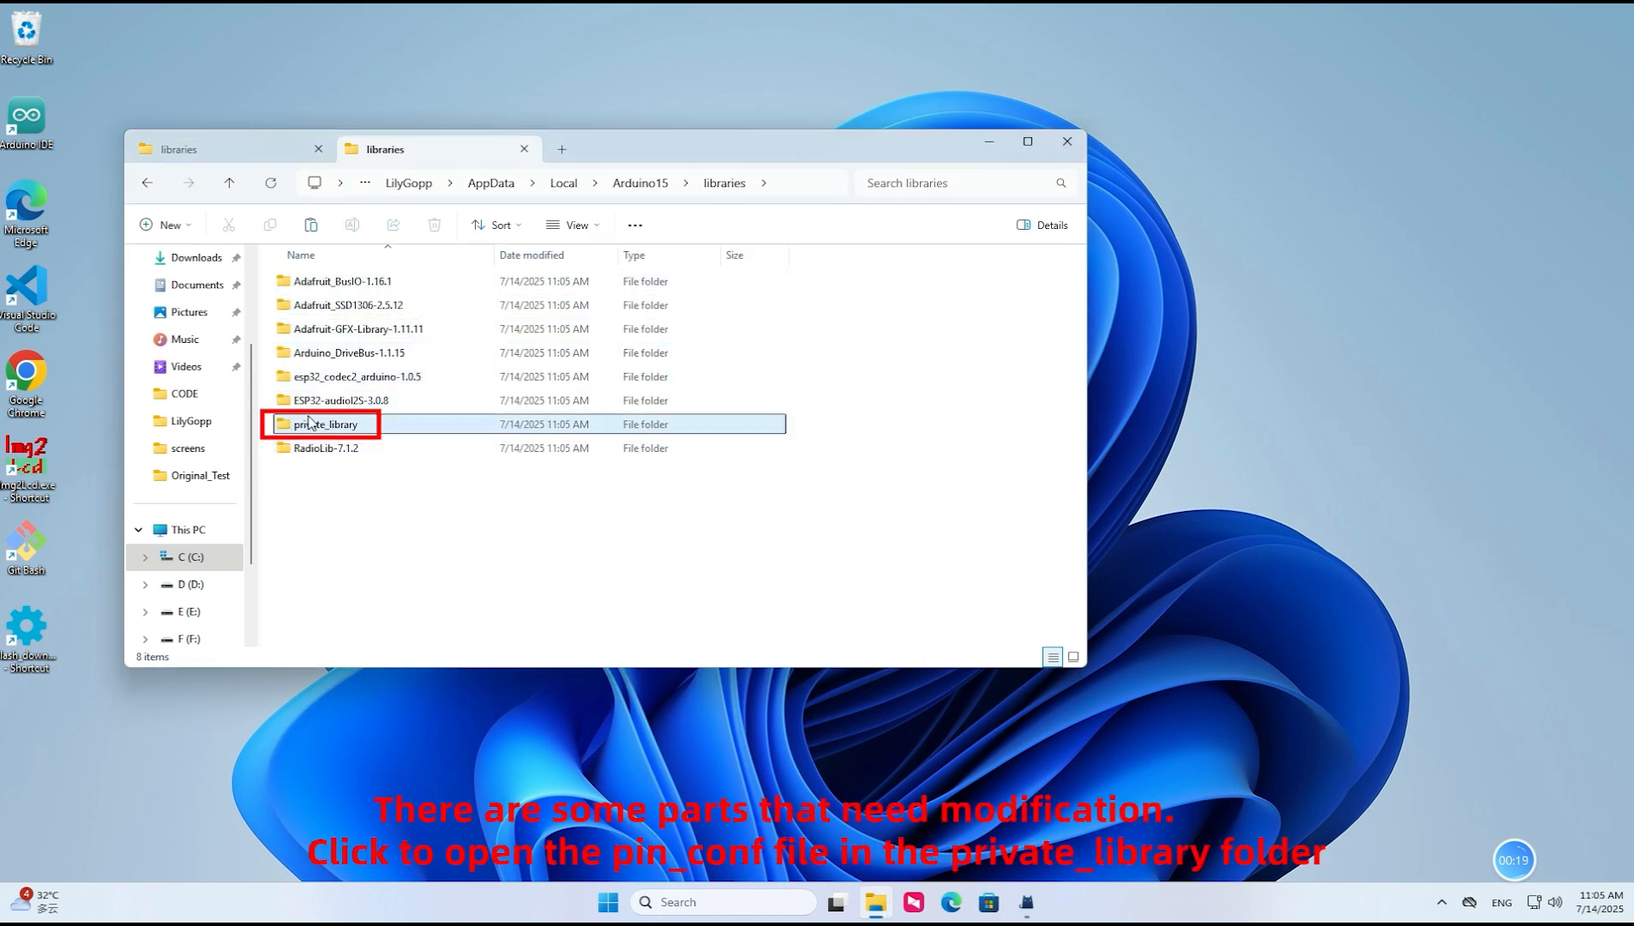
pyautogui.doubleClick(326, 423)
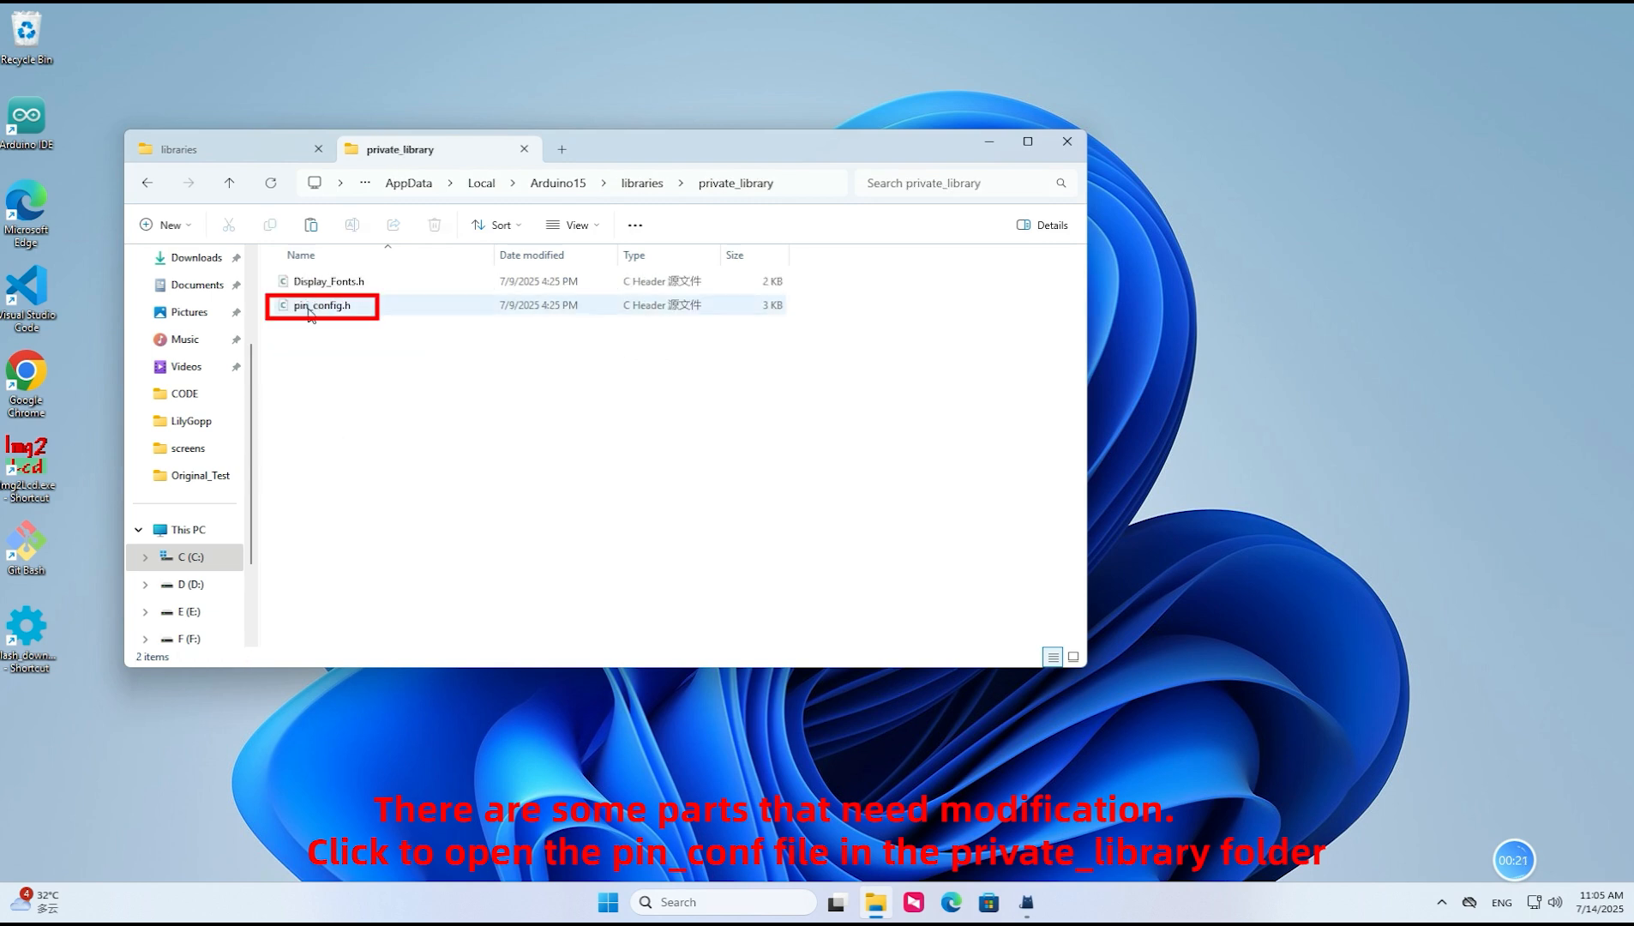
pyautogui.click(323, 306)
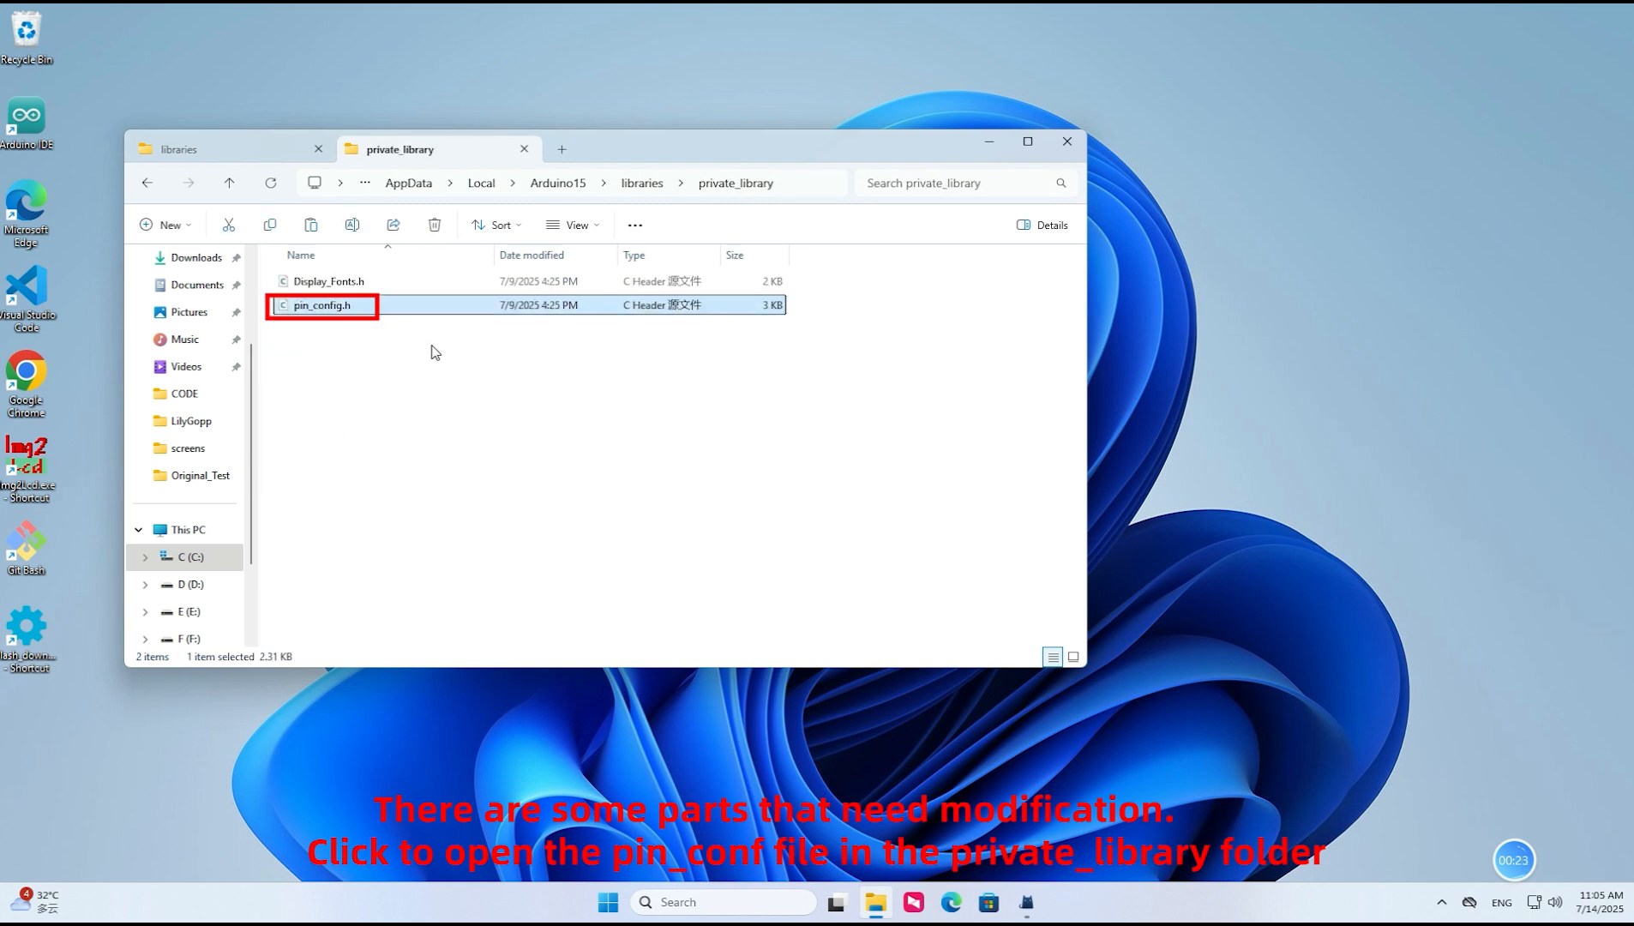
pyautogui.doubleClick(321, 305)
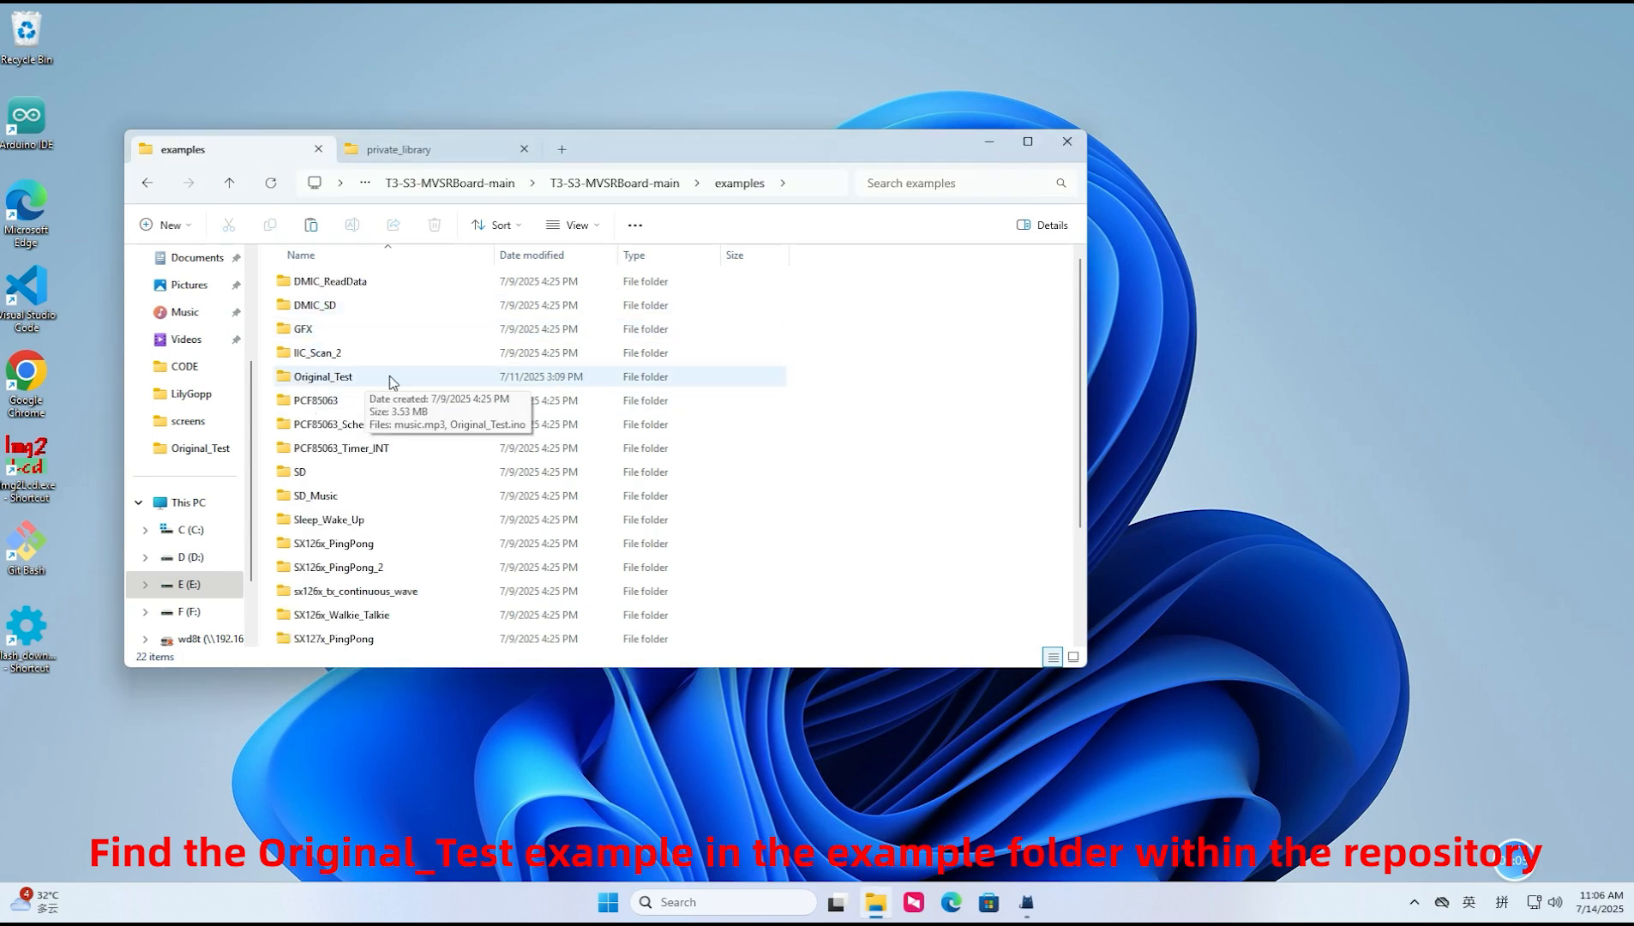
# Launch examples/Original_Test/Original_Test.ino in Arduino IDE
pyautogui.doubleClick(323, 378)
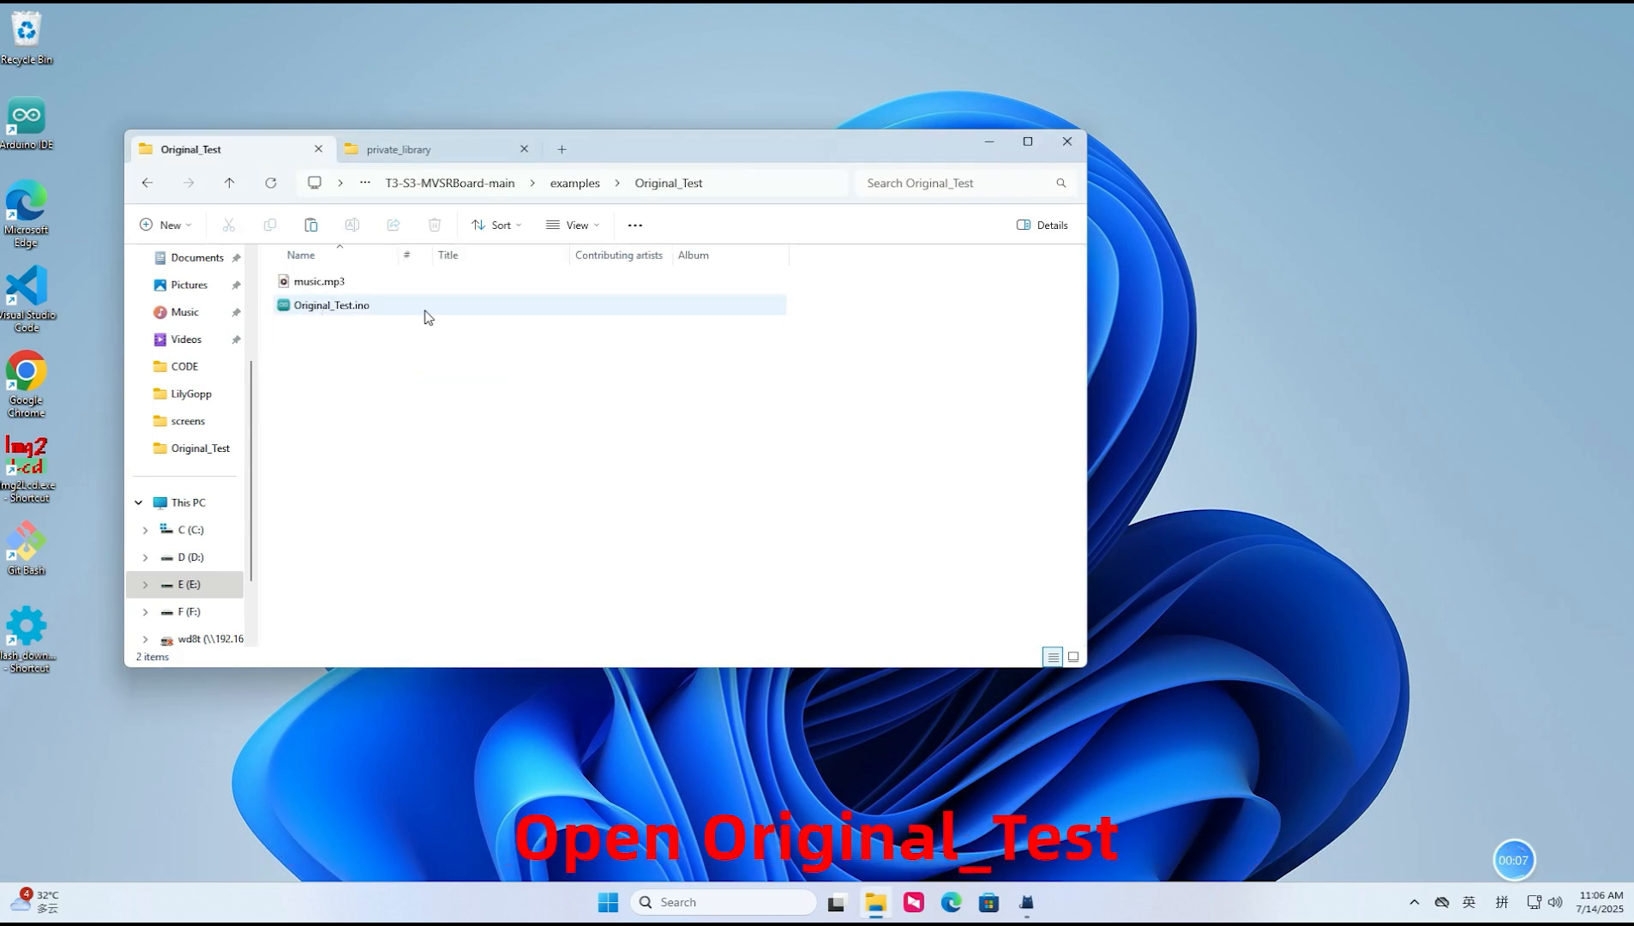
pyautogui.doubleClick(331, 305)
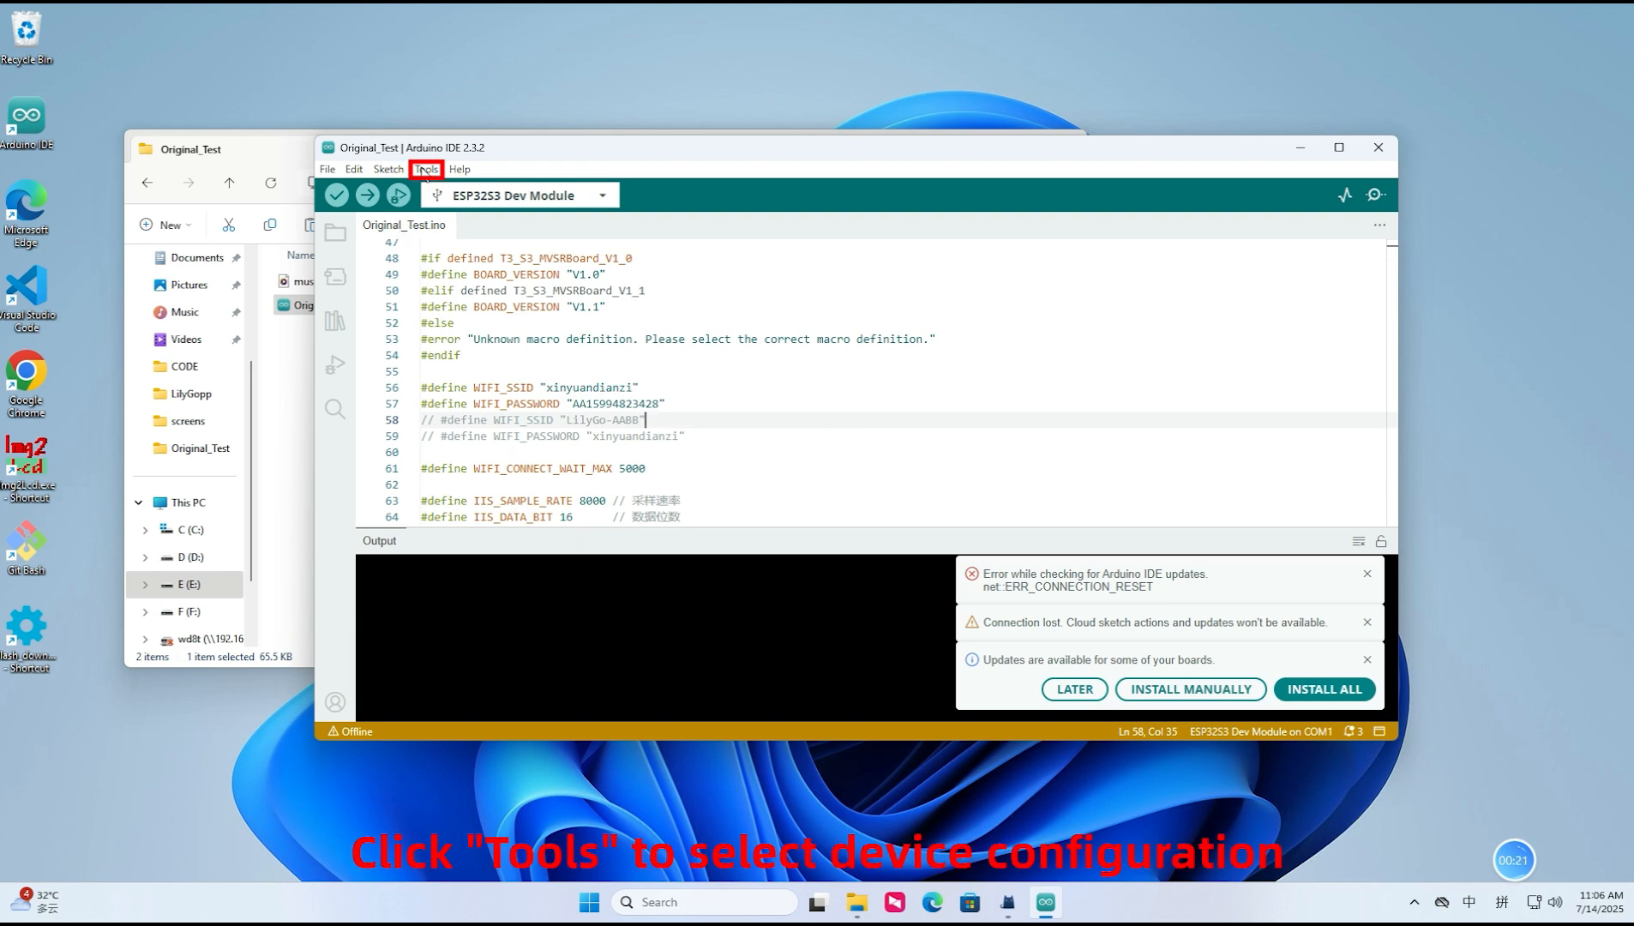
# Set board options: ESP32S3 Dev Module, USB CDC On Boot enabled, 240MHz CPU, Huge APP partition, PSRAM disabled
pyautogui.click(427, 169)
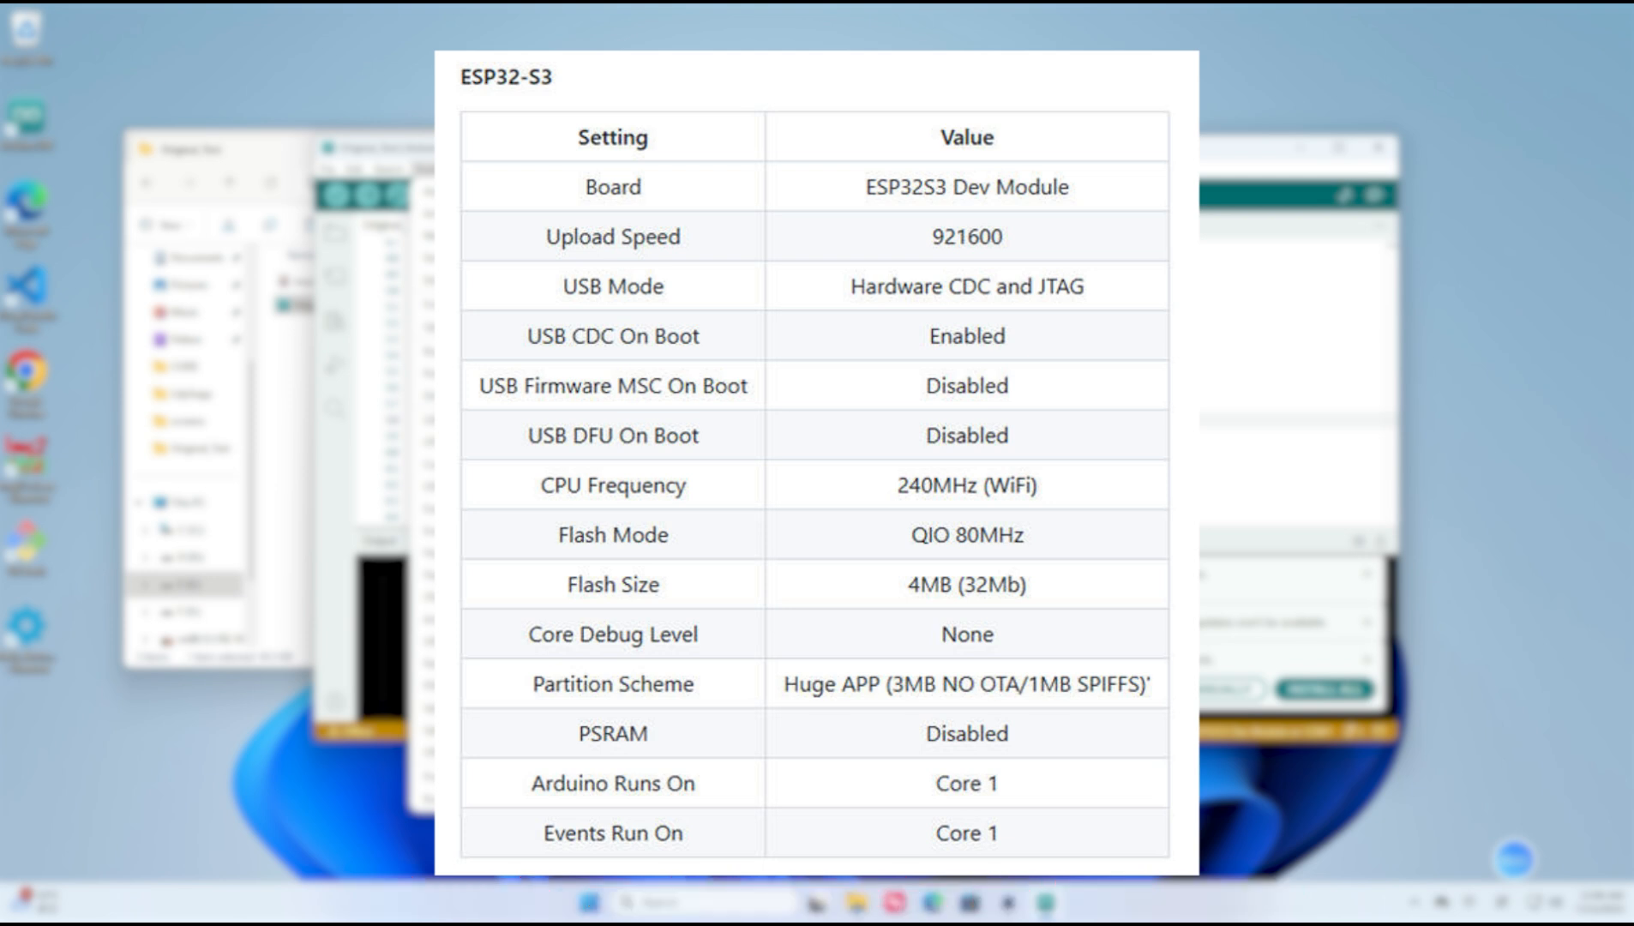
pyautogui.click(425, 169)
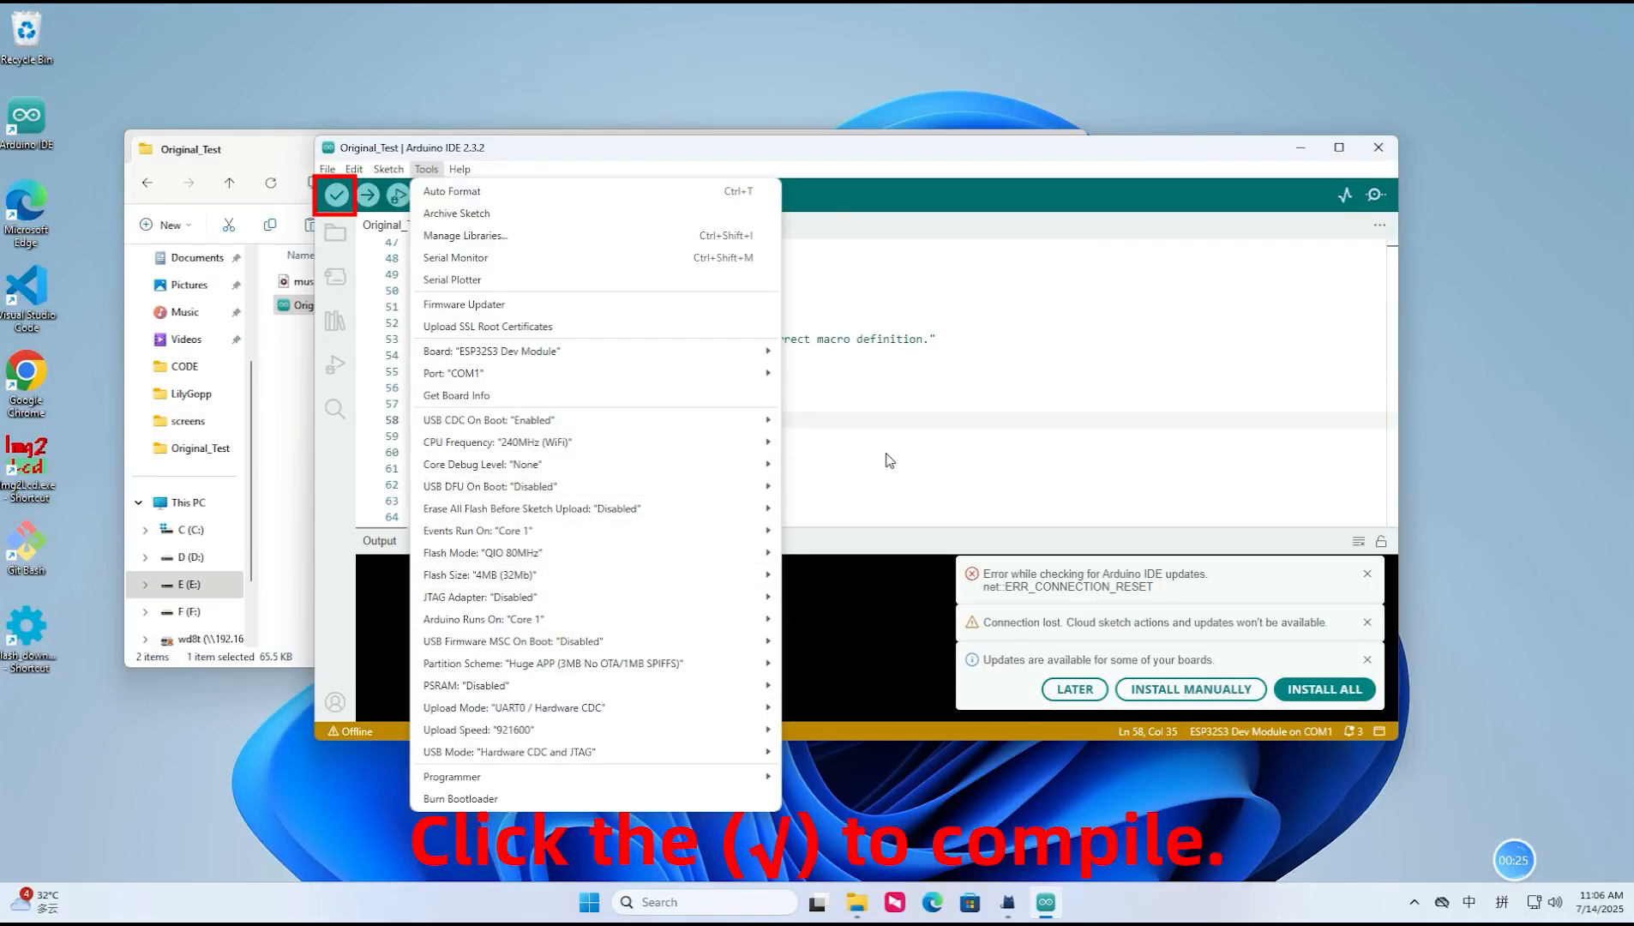
# Verify Original_Test (51% program storage used), then start uploading it to the board
pyautogui.click(334, 195)
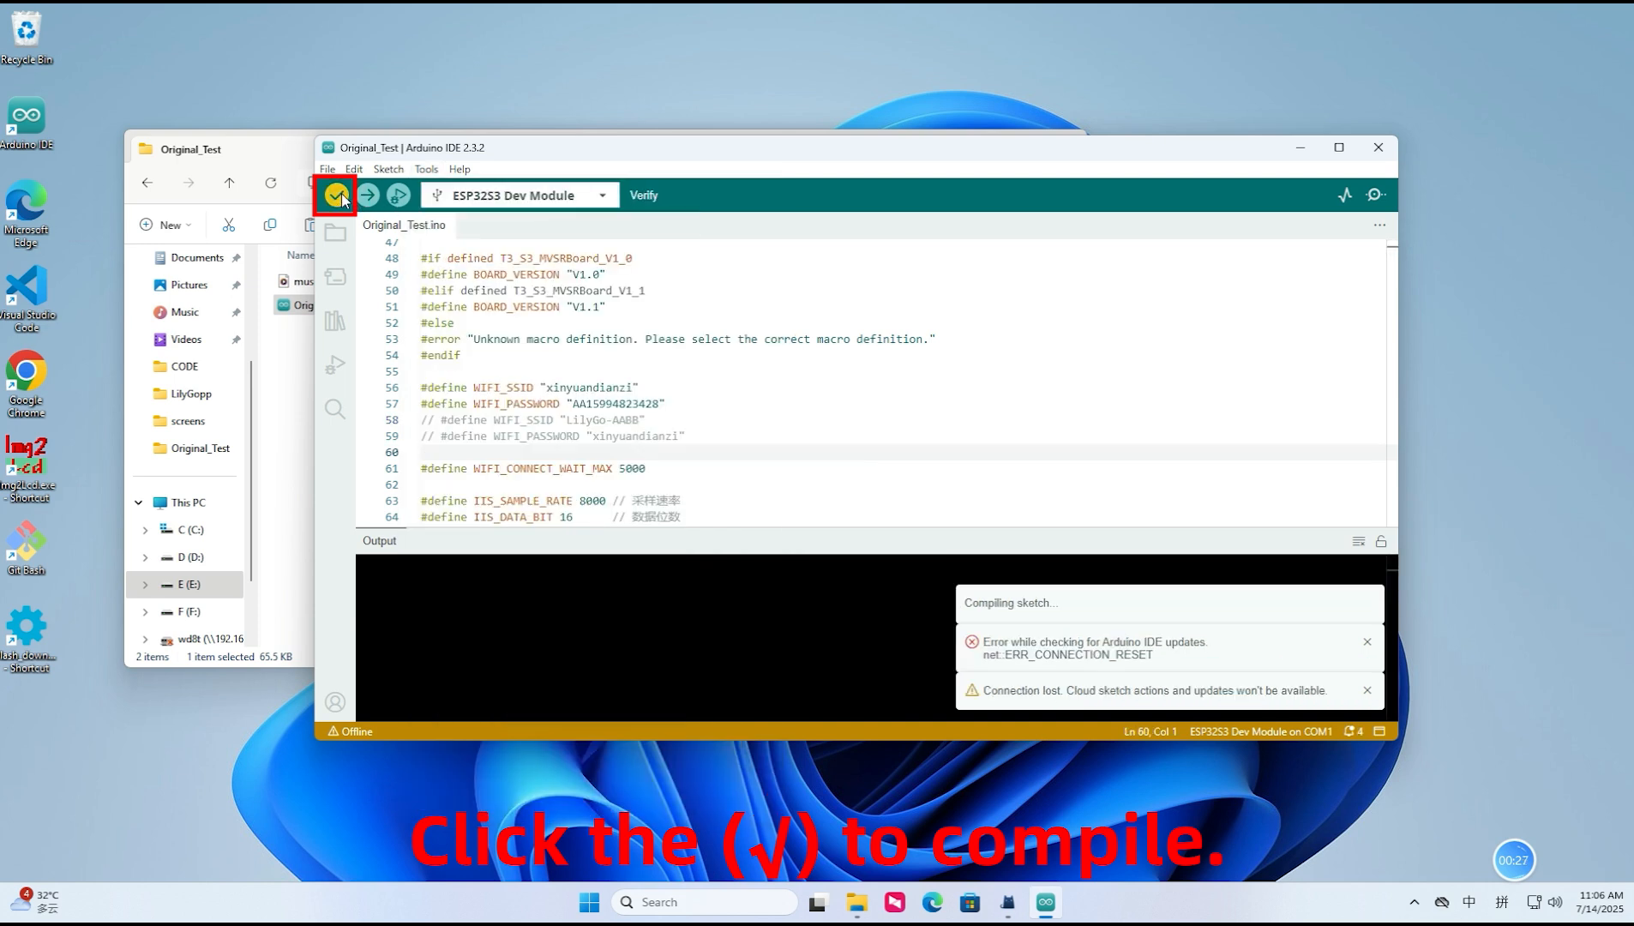
pyautogui.click(335, 195)
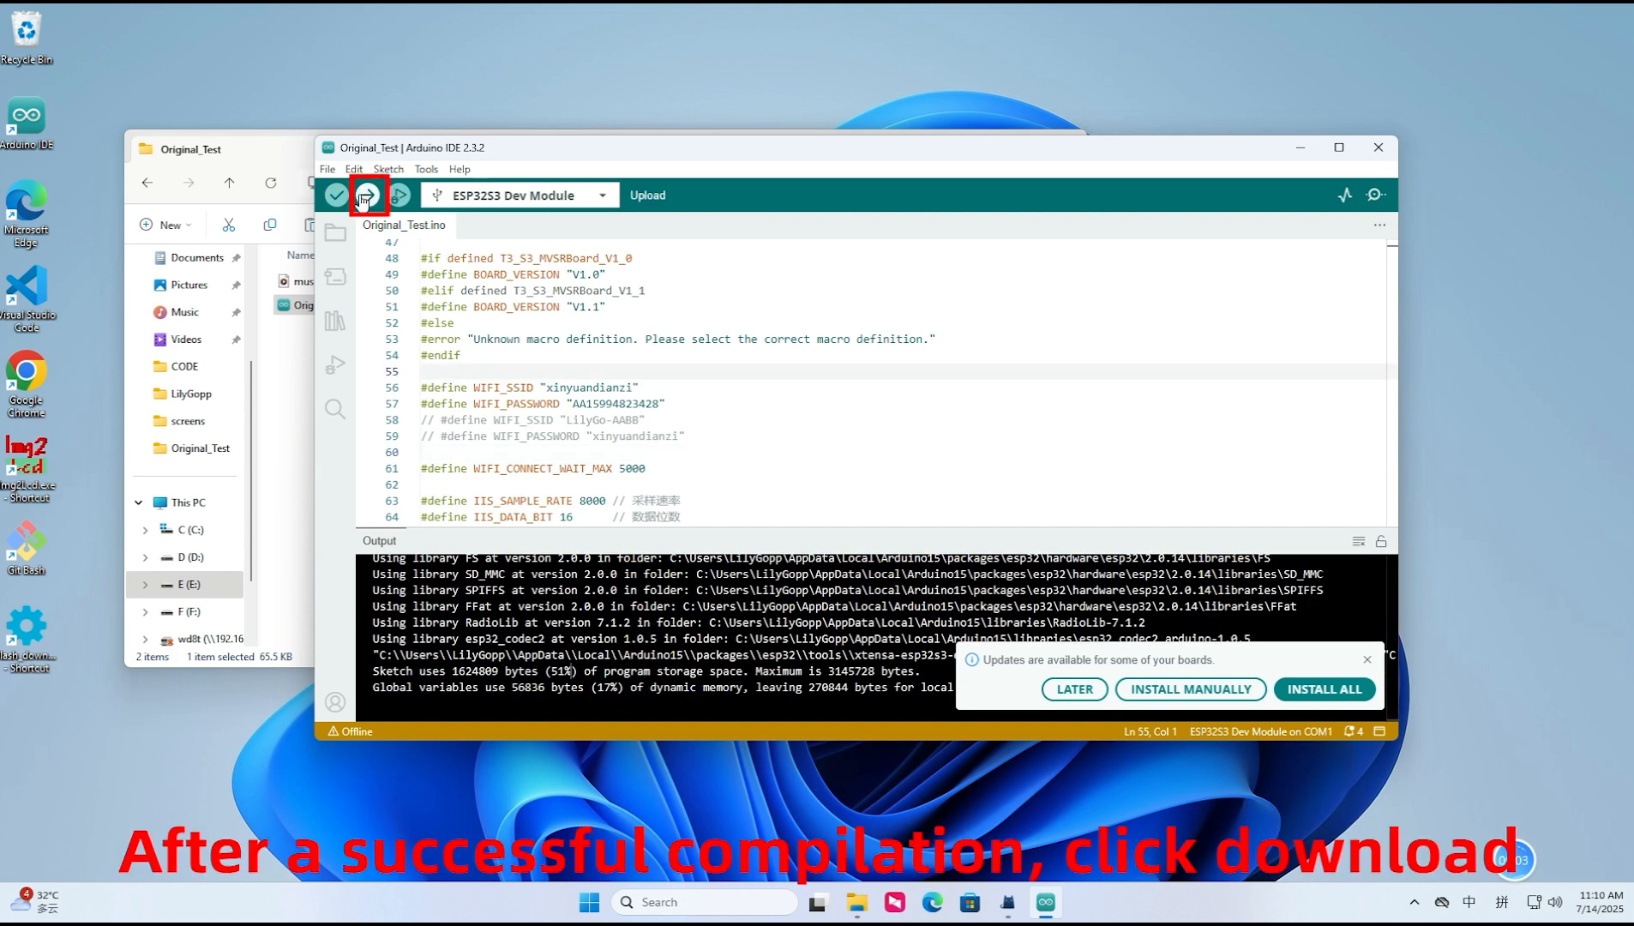
pyautogui.click(367, 196)
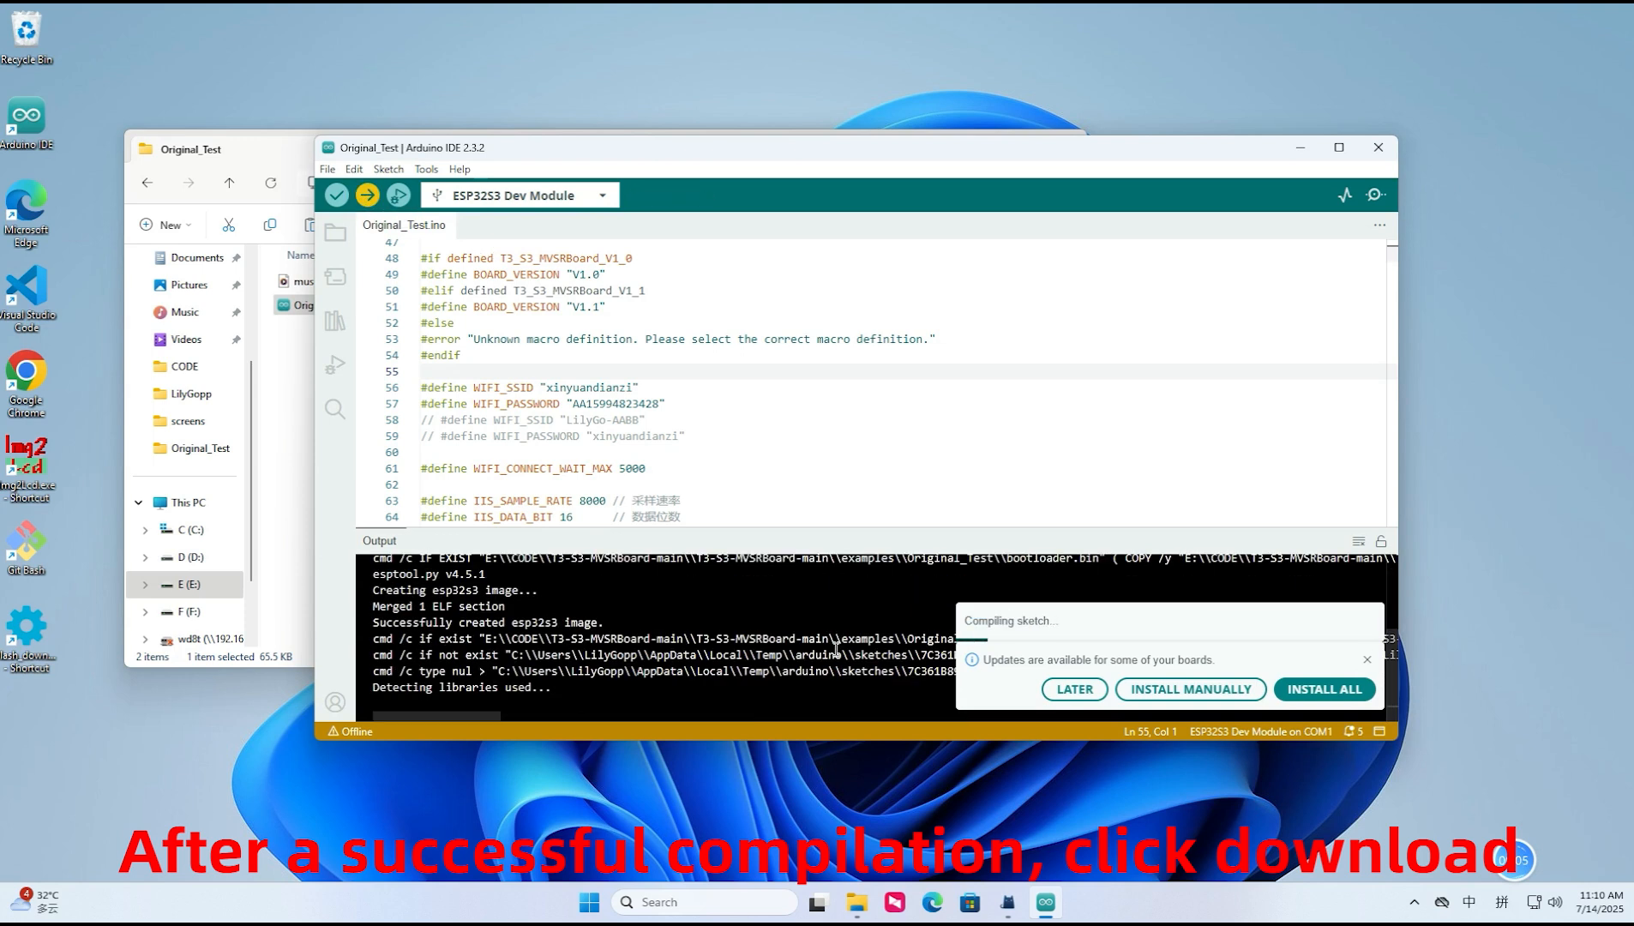